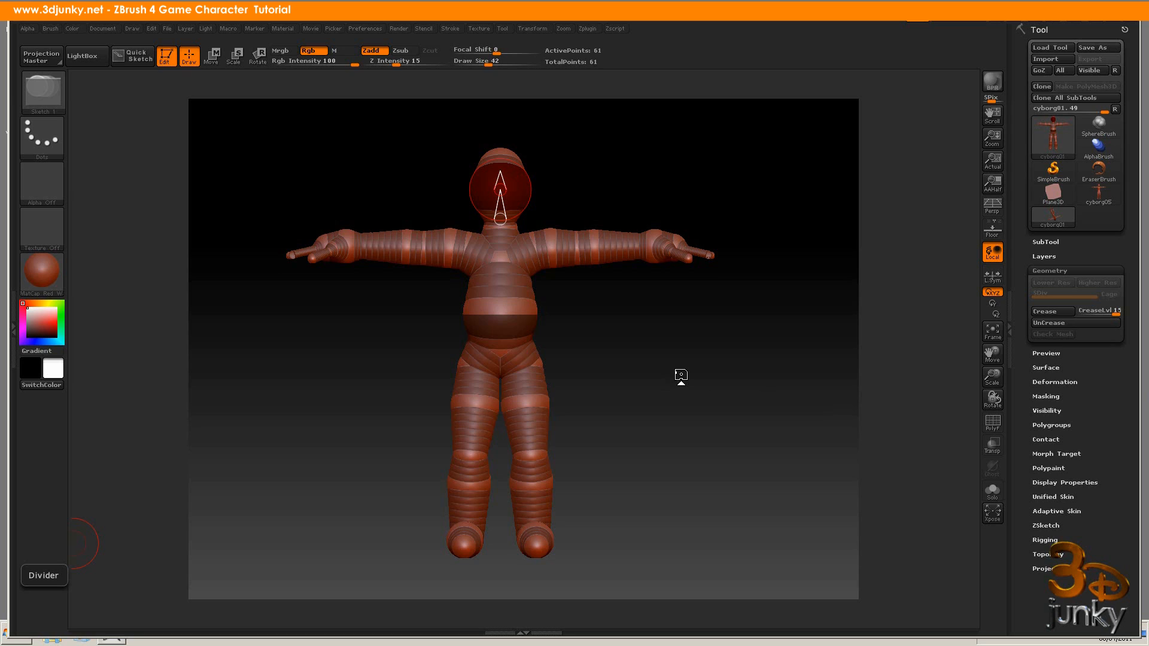
mouse_move(657, 379)
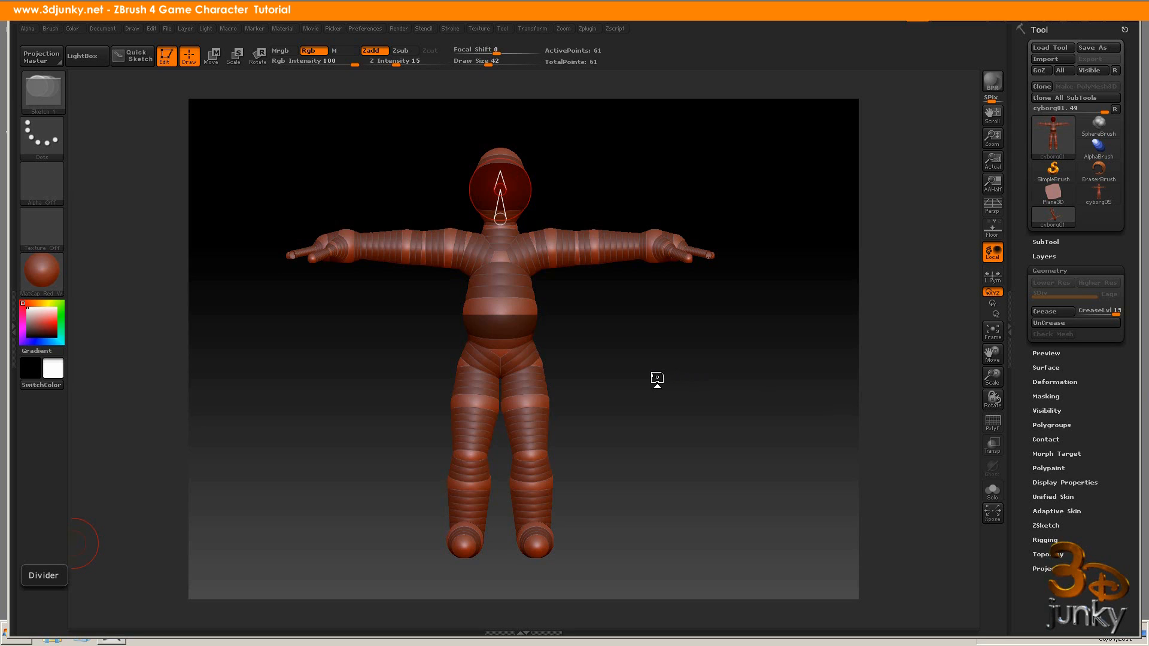
mouse_move(624, 356)
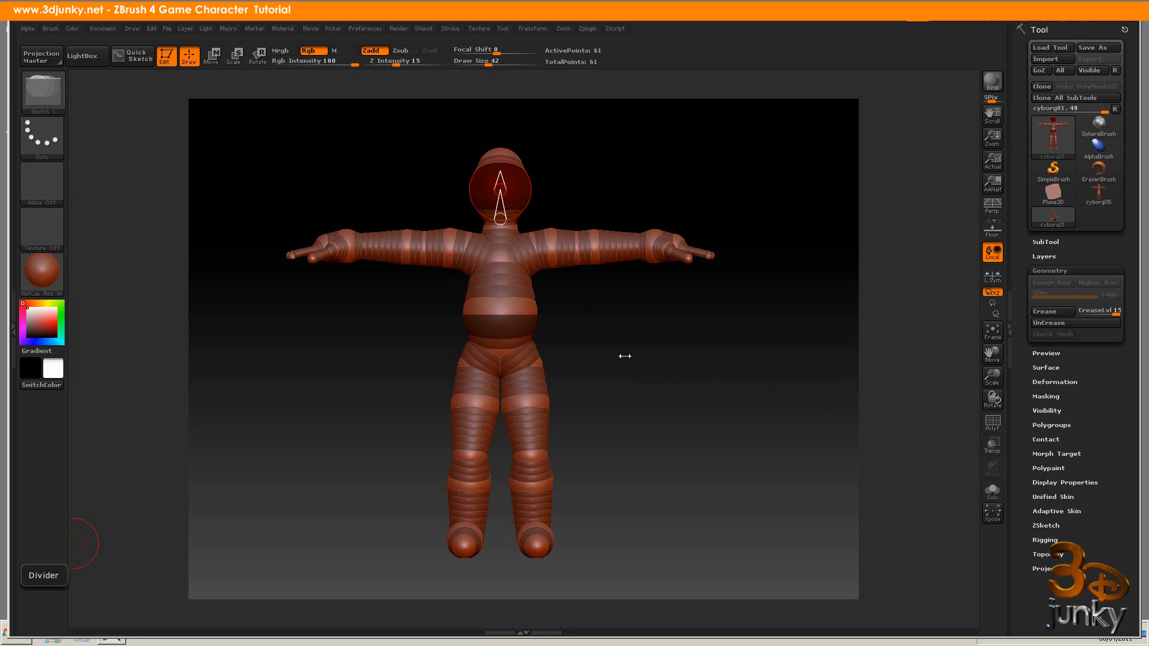
mouse_move(698, 333)
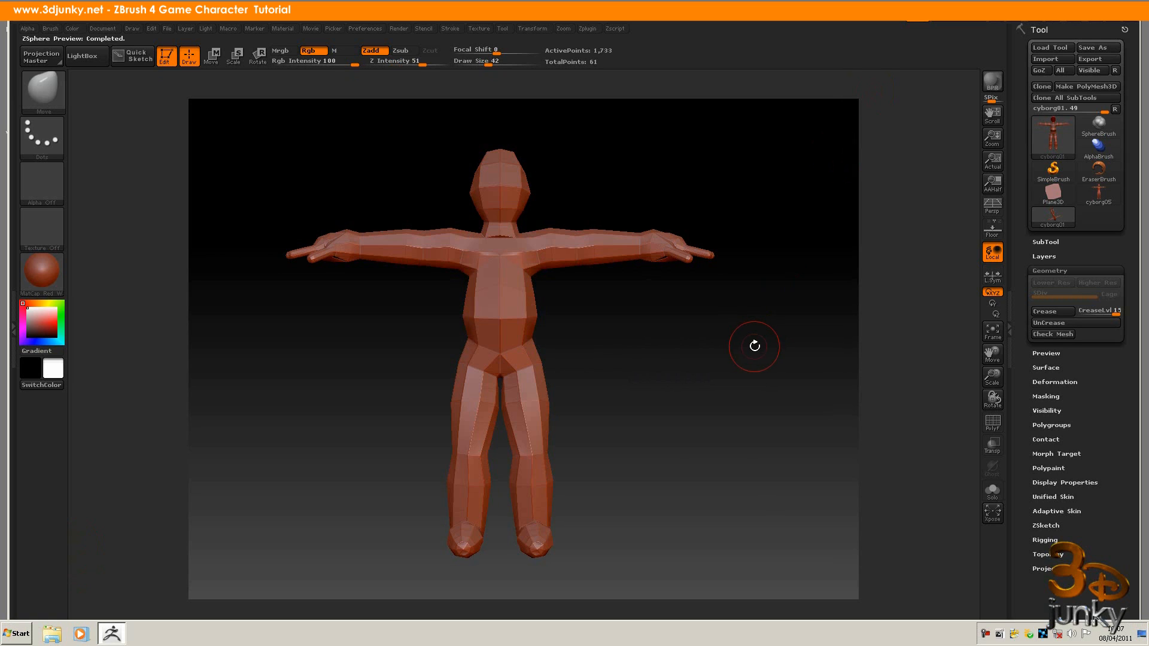
Step: Orbit the cyborg armature's skin preview around to its side, from above and back to front
drag(754, 346, 689, 367)
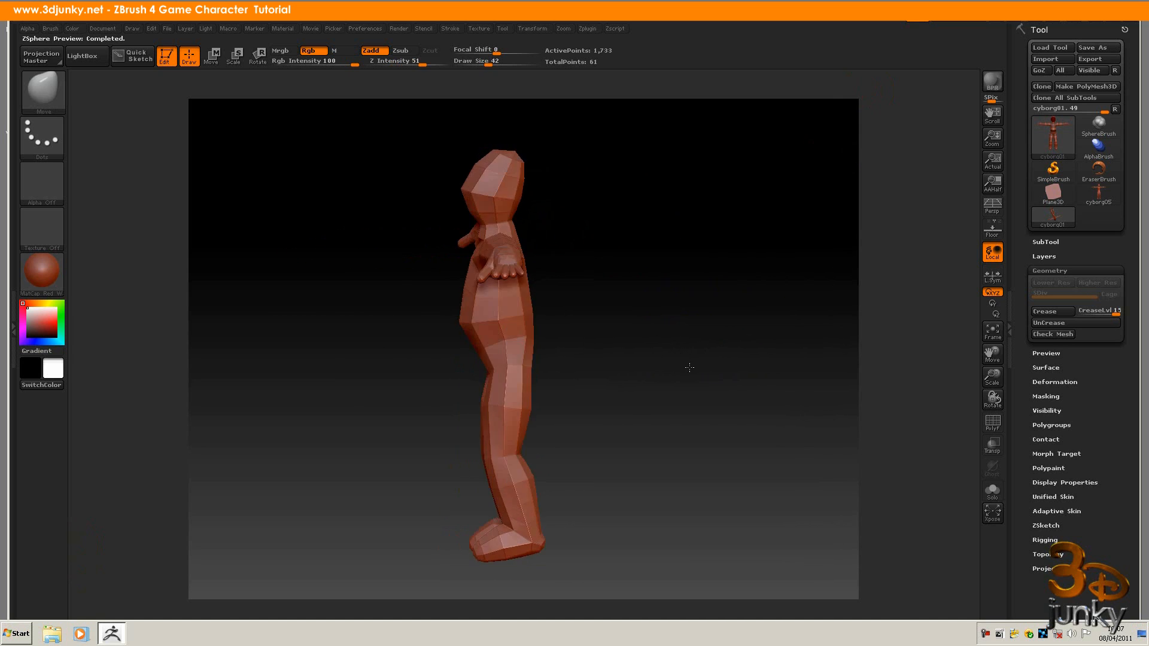
drag(688, 366, 746, 355)
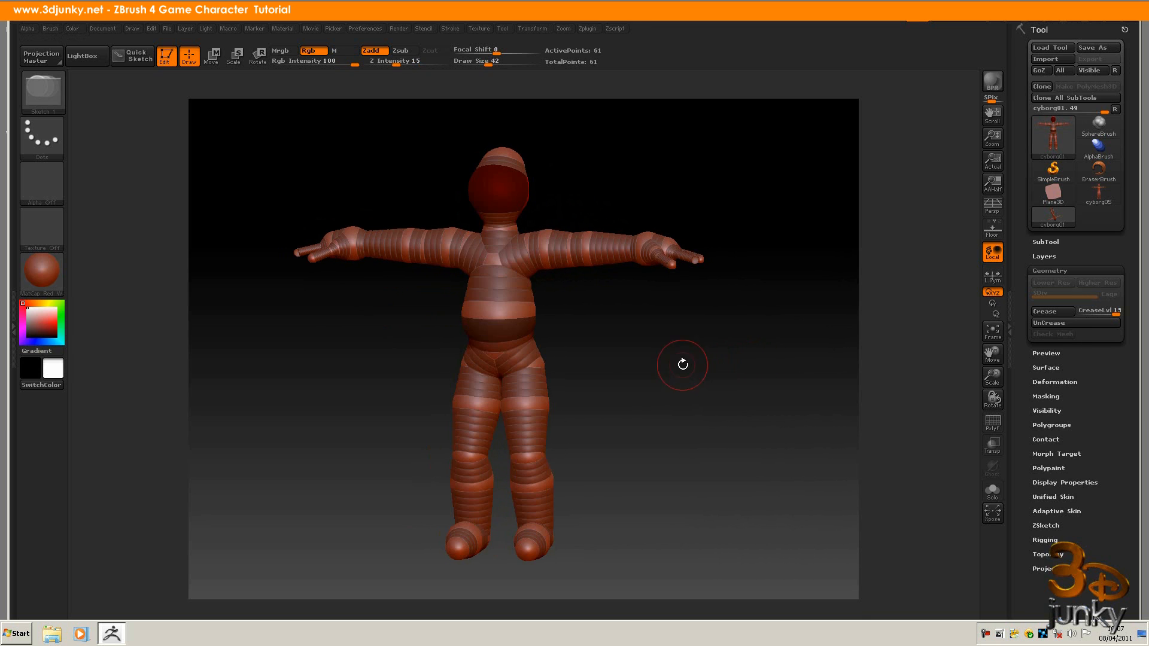
mouse_move(517, 451)
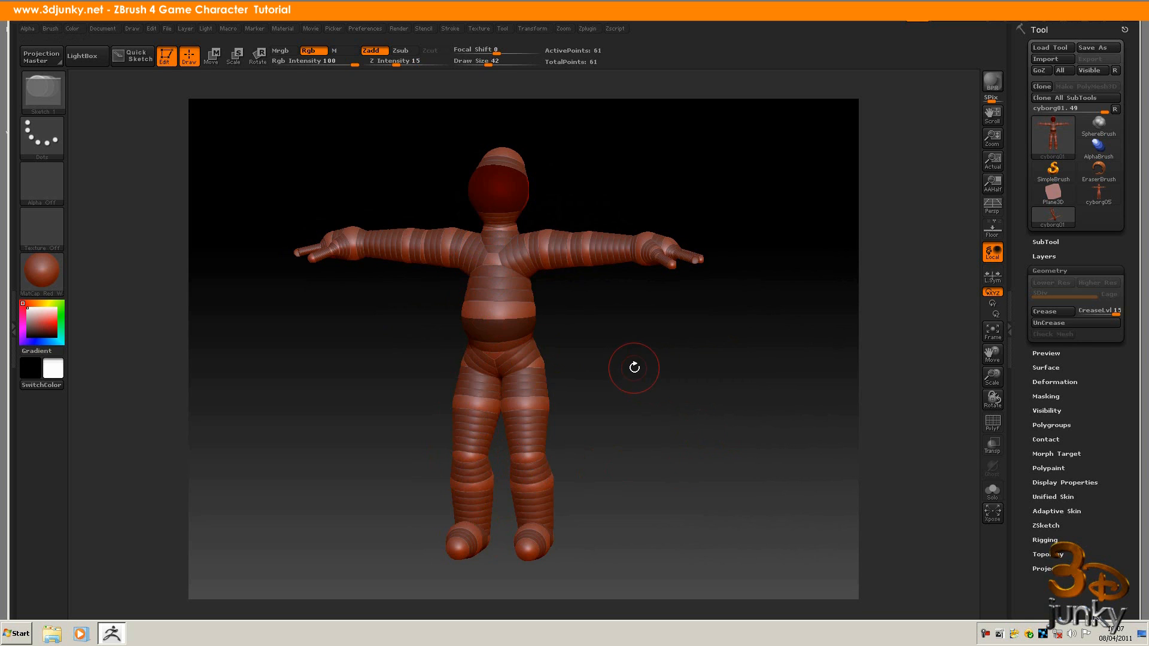
drag(634, 366, 679, 472)
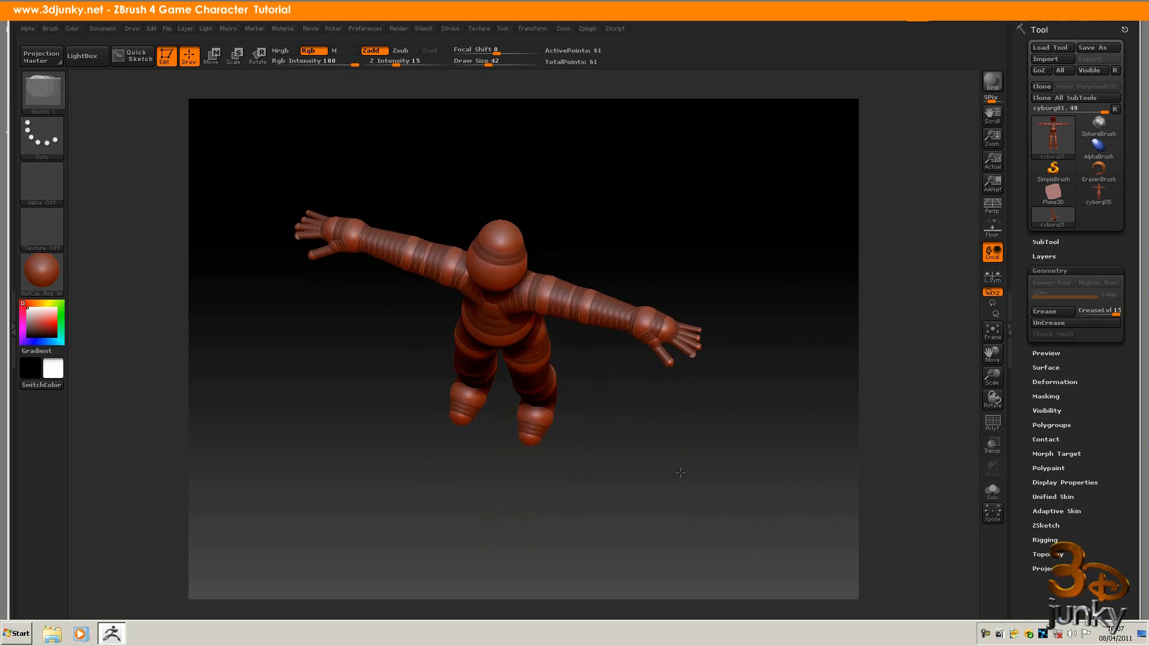
drag(680, 473, 700, 369)
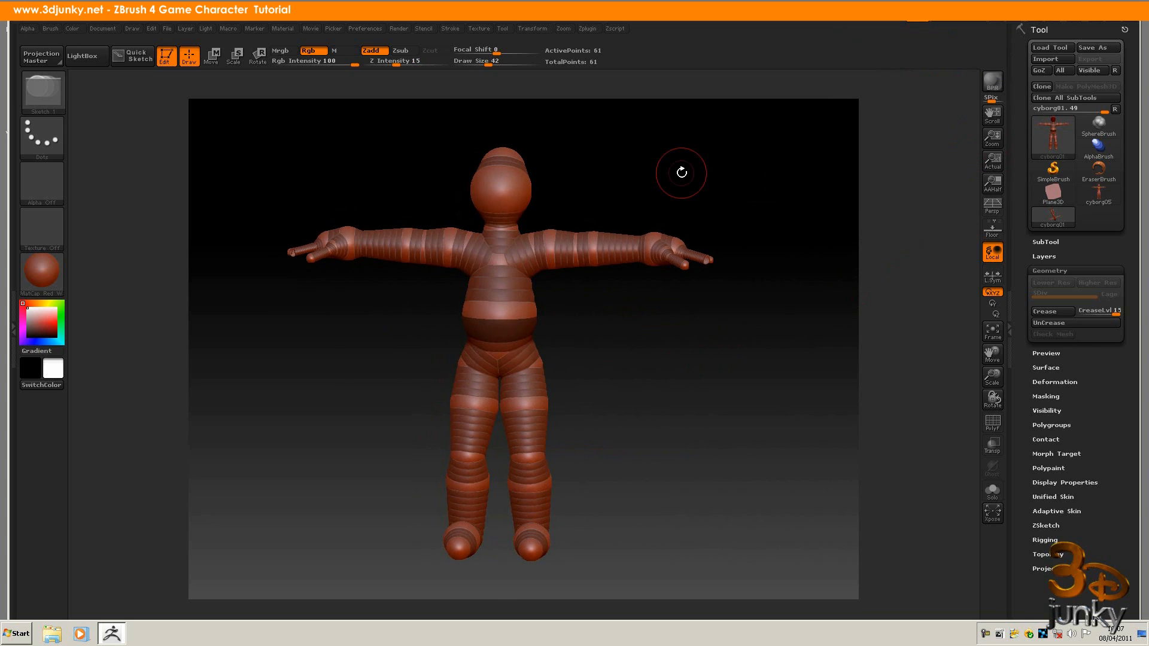
Step: Start a fresh single-ZSphere tool in place of the finished skeleton and bring up the Transform options
click(1053, 140)
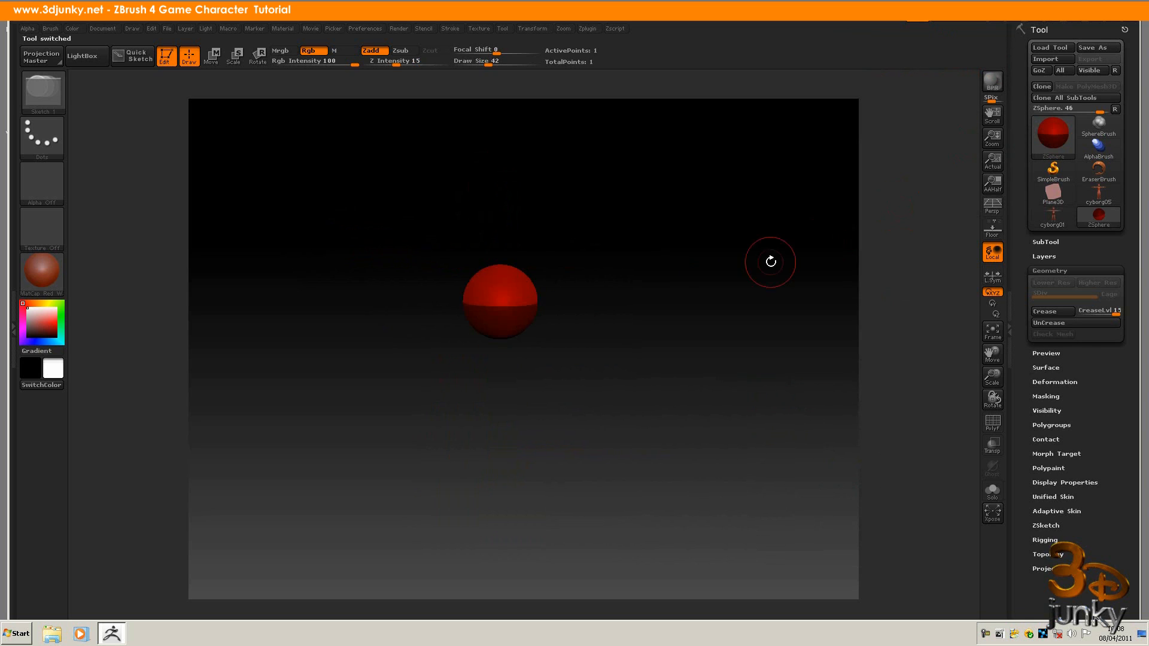
mouse_move(624, 324)
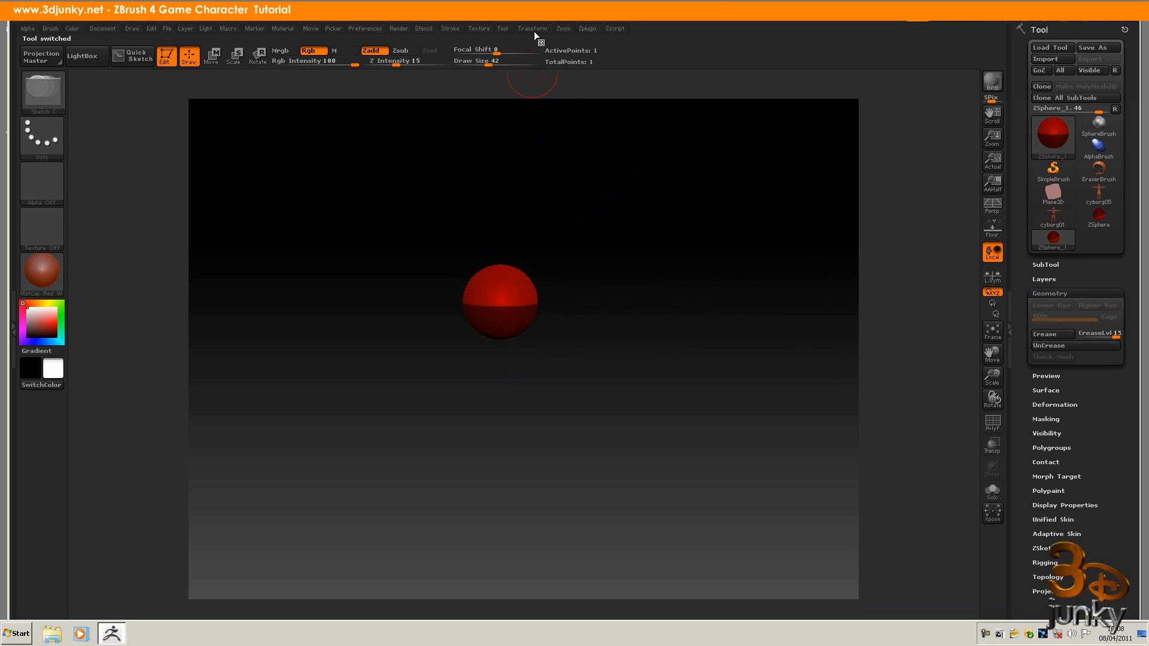
click(533, 28)
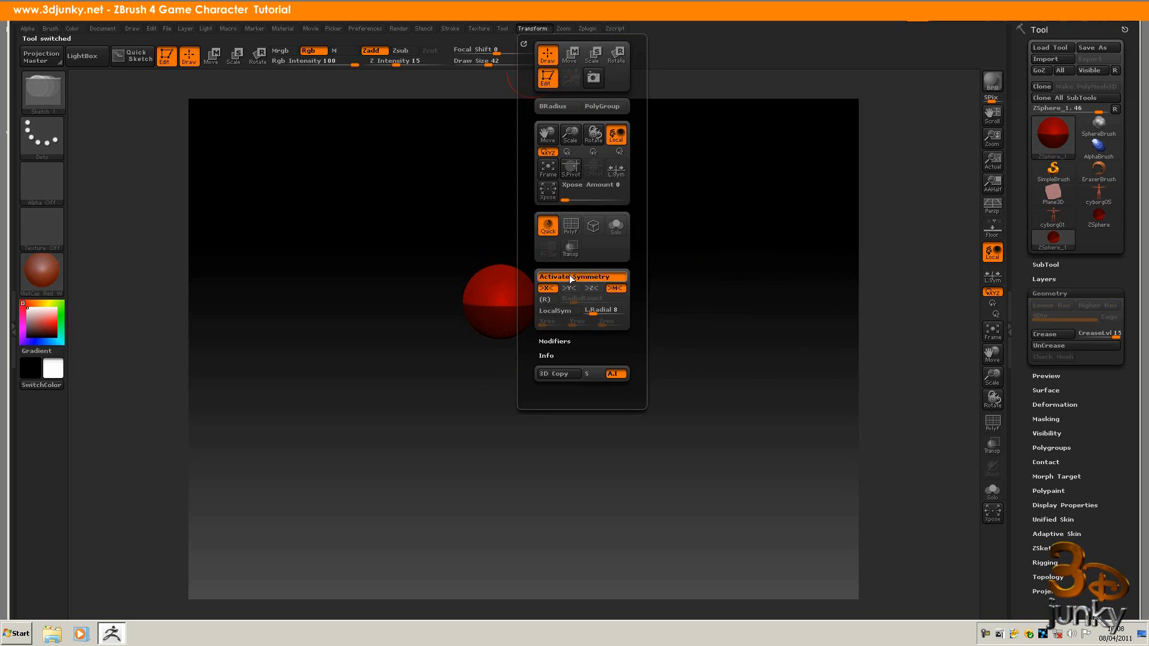
click(657, 309)
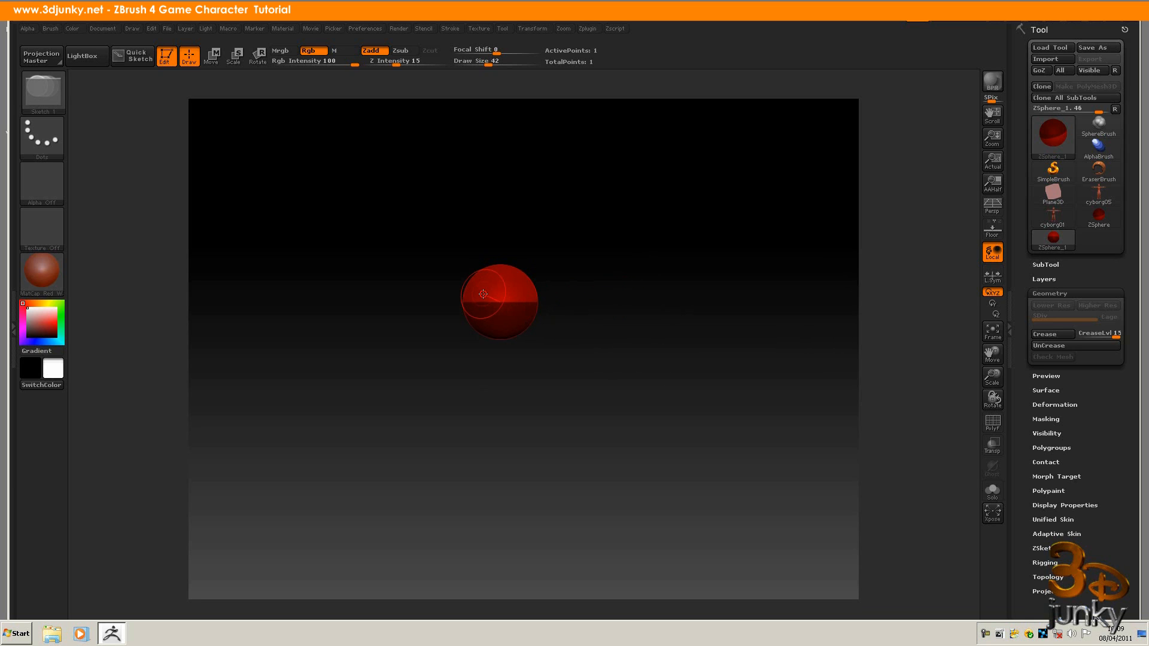
drag(483, 293, 516, 301)
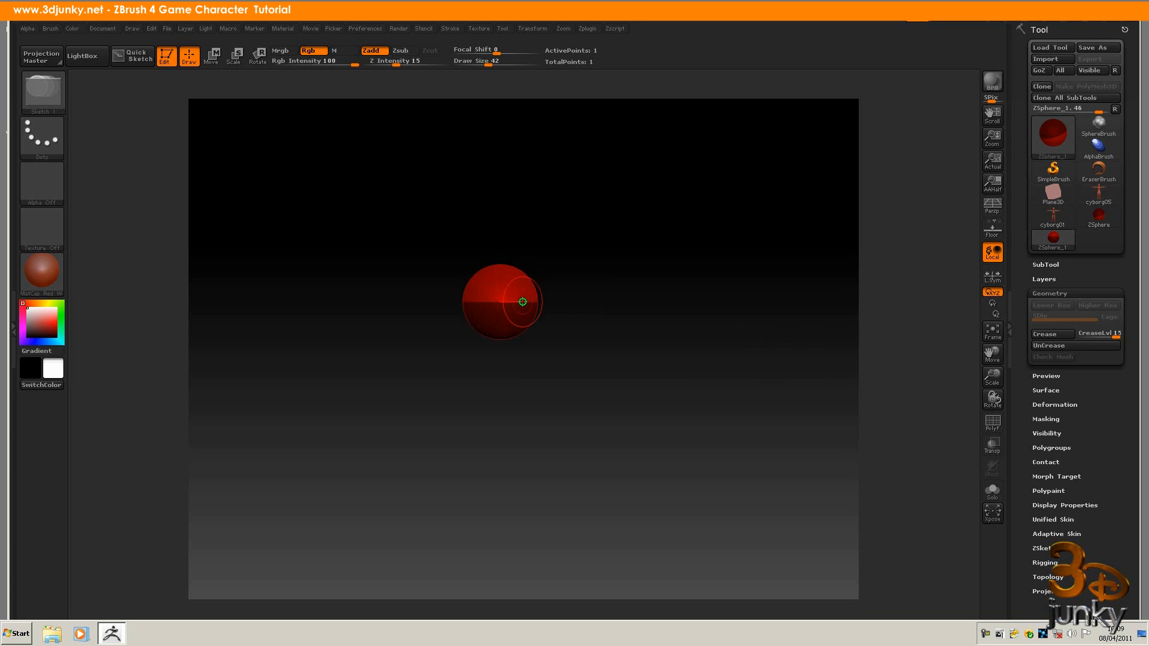
drag(522, 300, 522, 278)
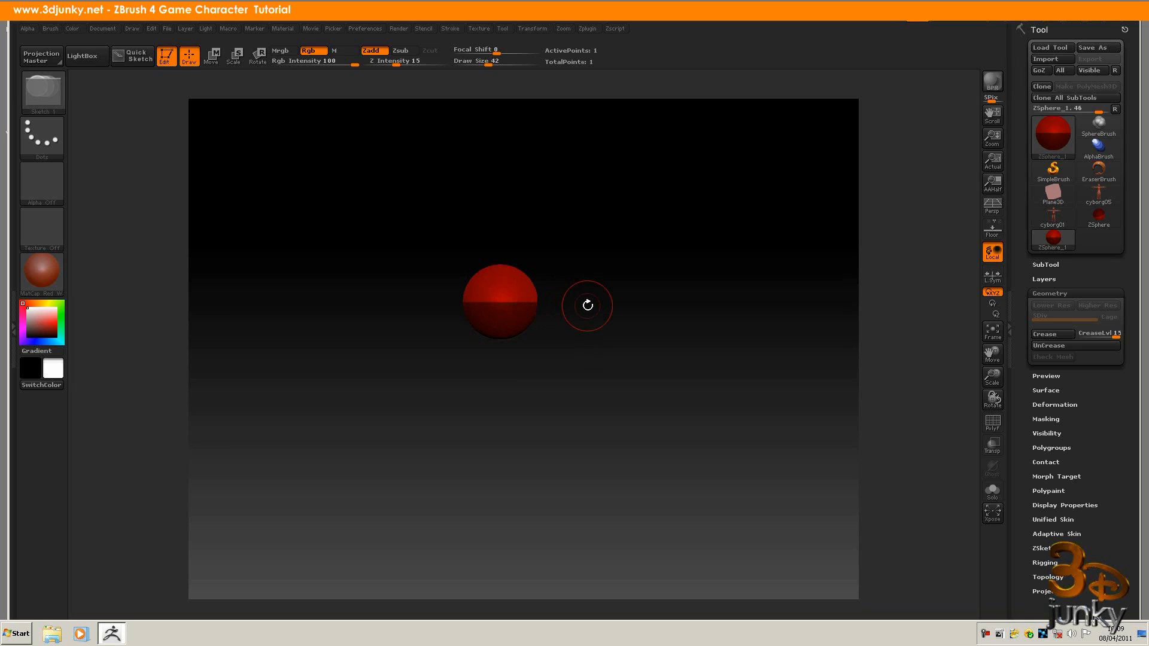
mouse_move(572, 299)
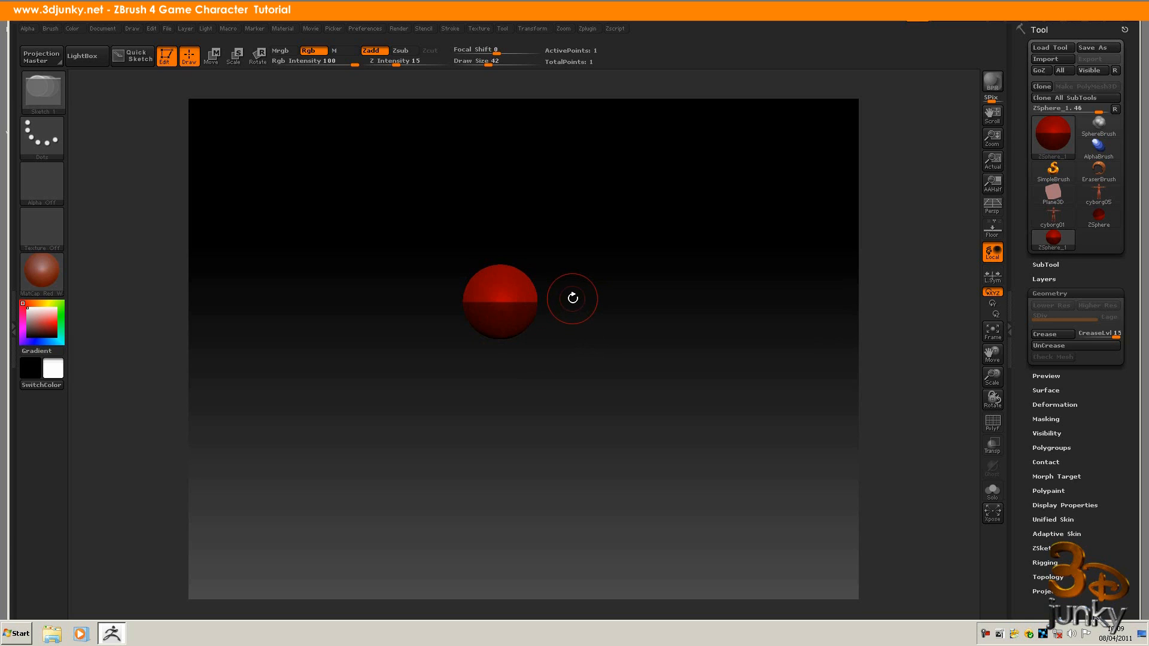
mouse_move(587, 293)
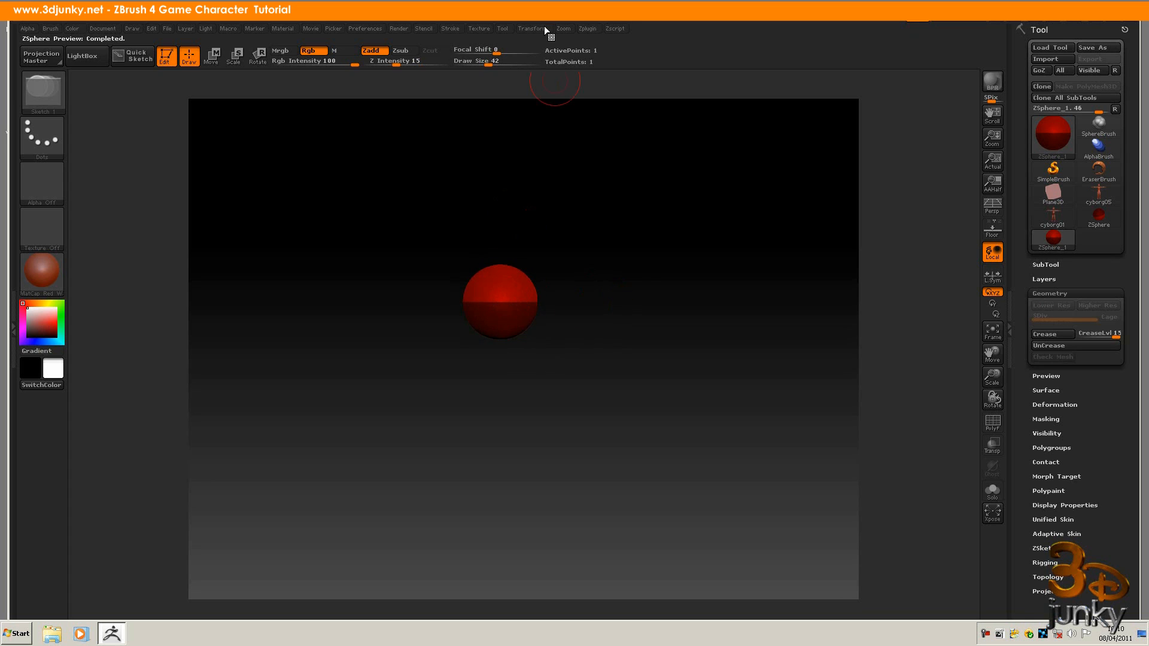
Step: Turn on Activate Symmetry in Transform so edits are mirrored across the model
click(532, 28)
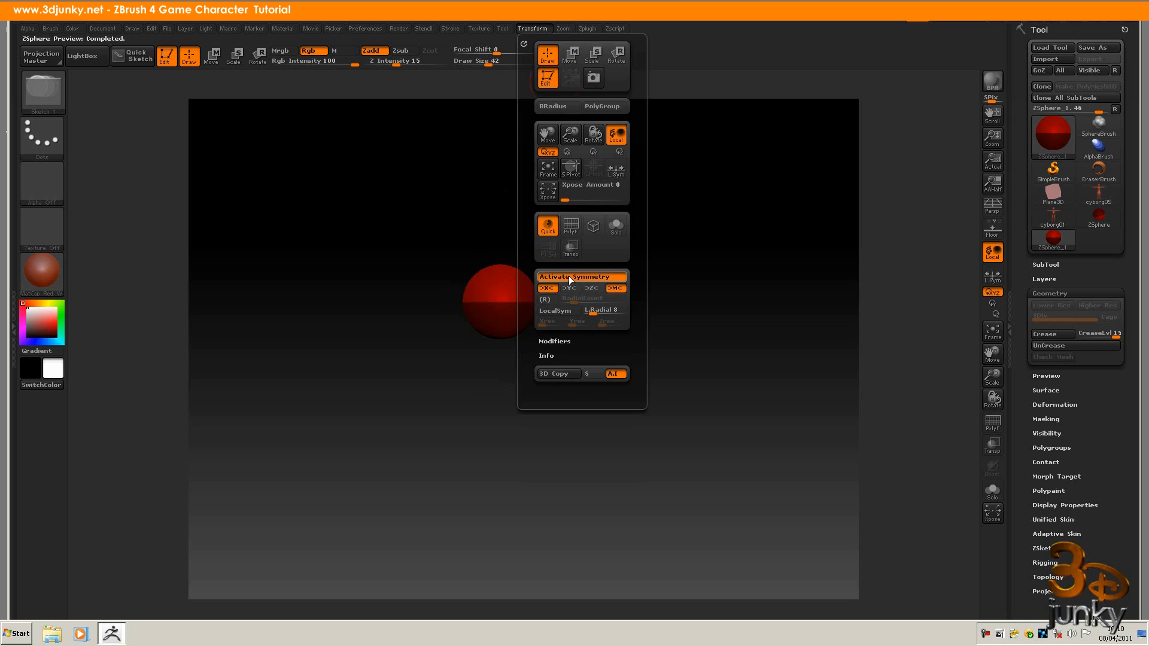
click(575, 306)
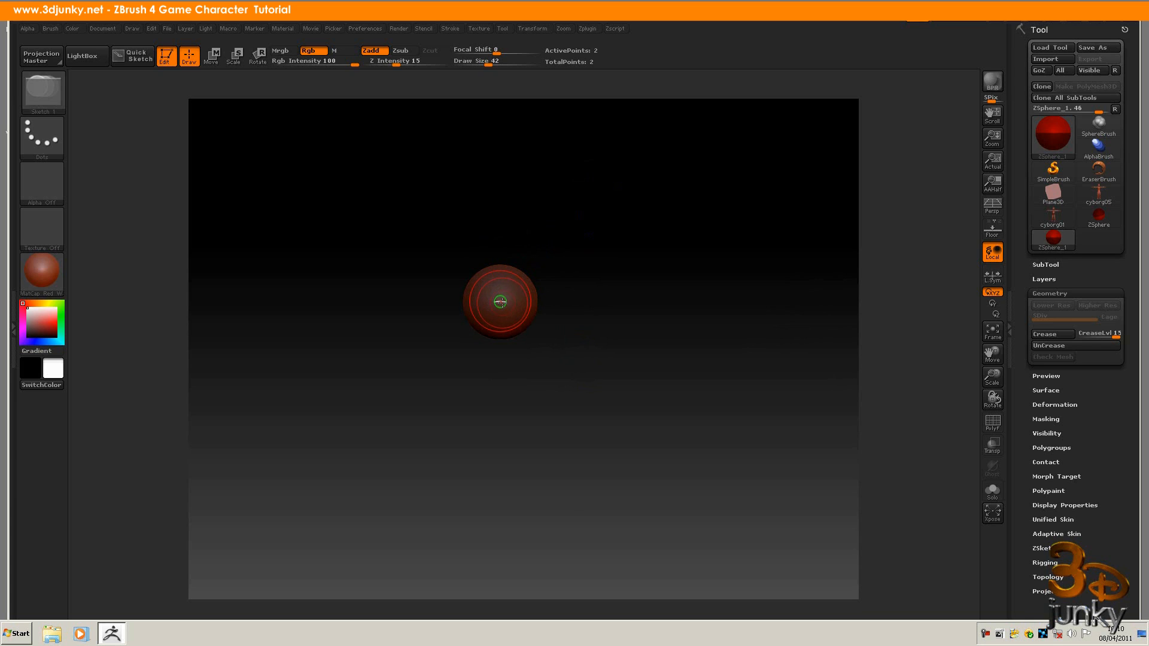
Step: Add child ZSpheres one after another from the root to build a six-sphere torso, neck and head chain
click(501, 300)
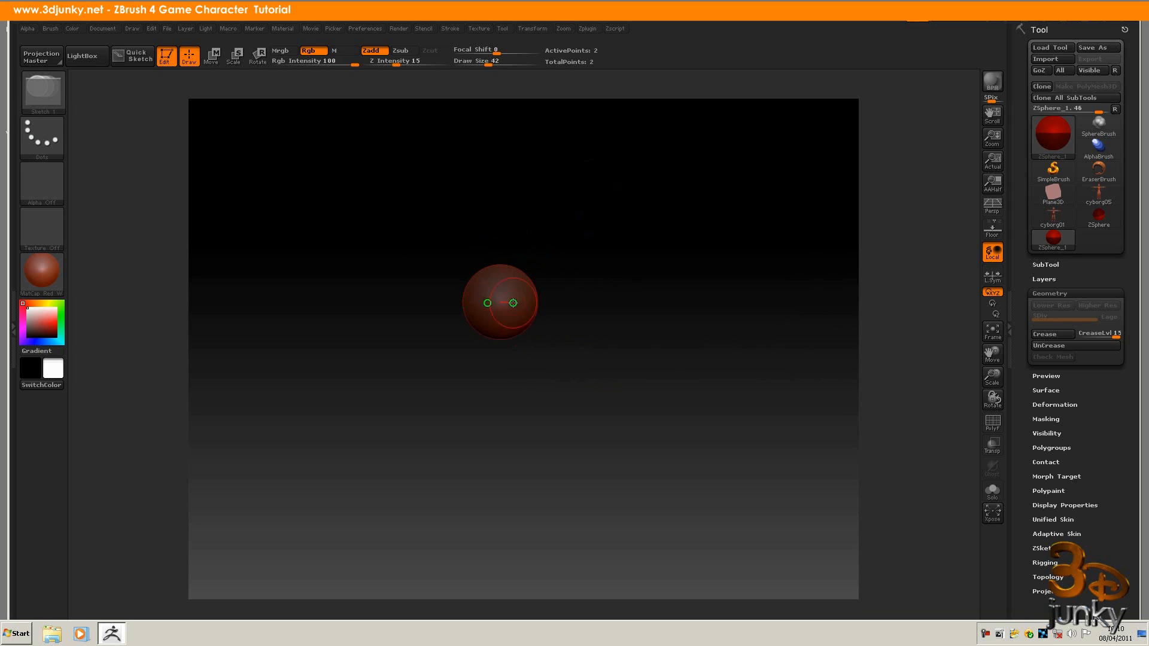
click(510, 308)
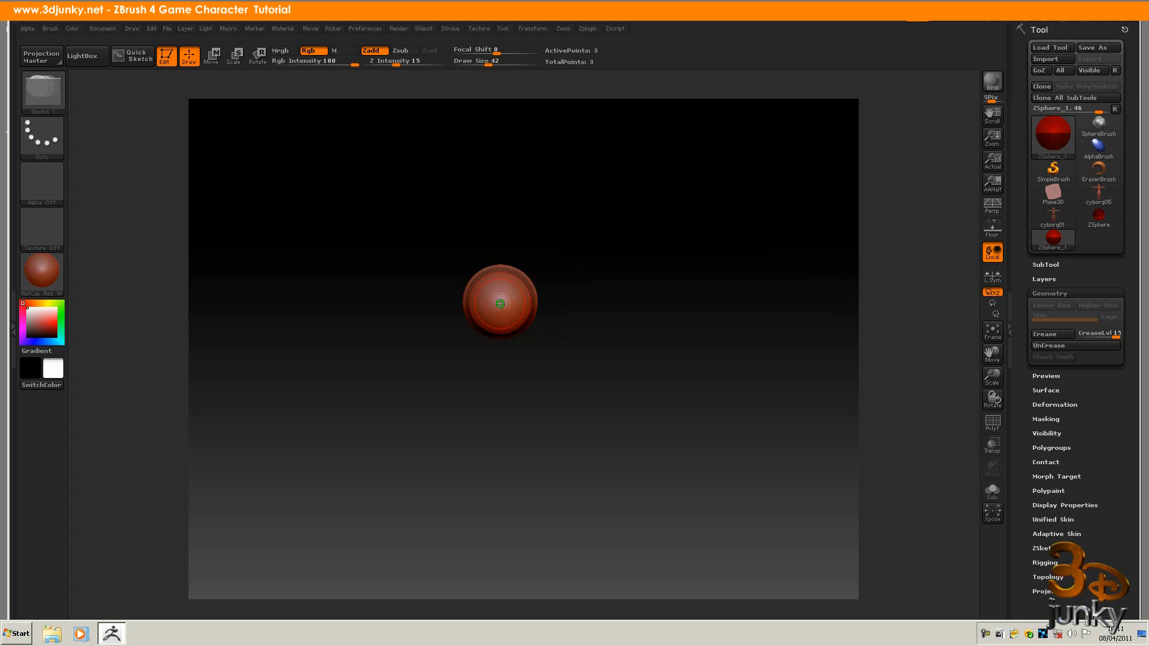
click(500, 303)
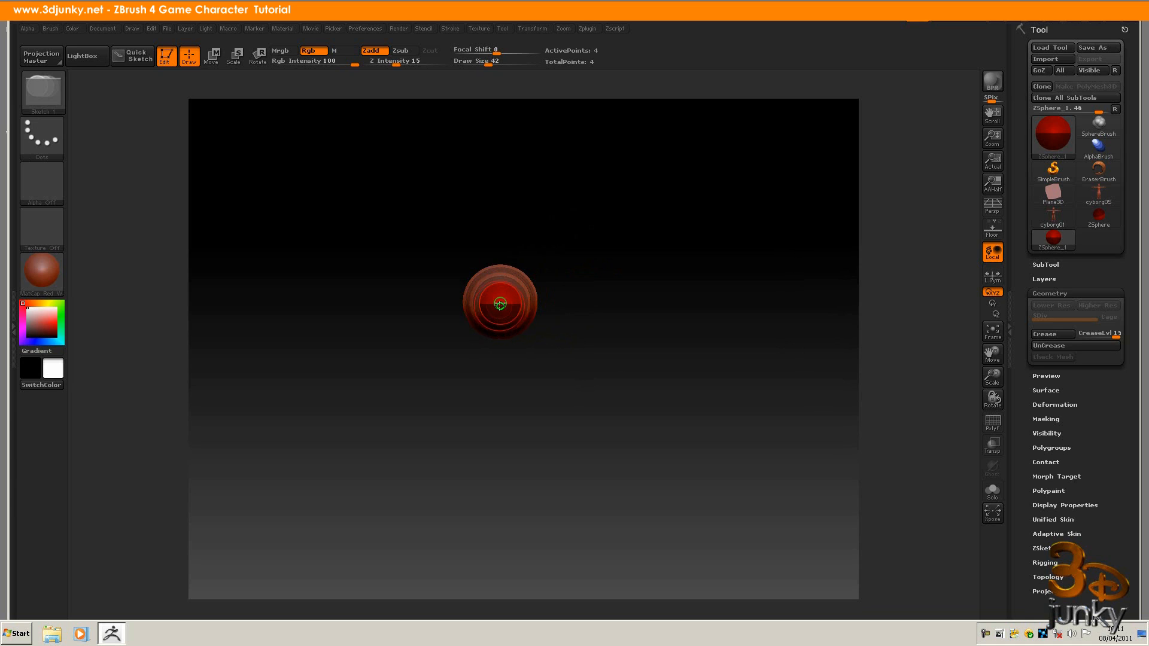
click(501, 304)
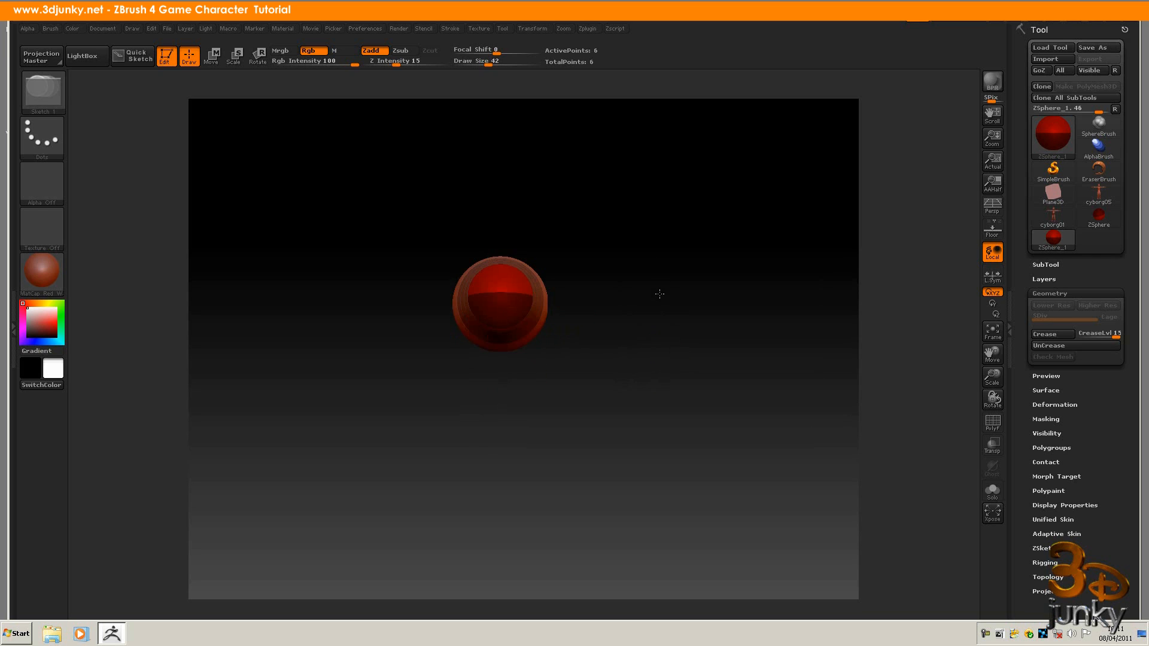
Step: View the stacked column upright and scale the head ZSphere down to sit in proportion on the torso
drag(500, 302, 501, 440)
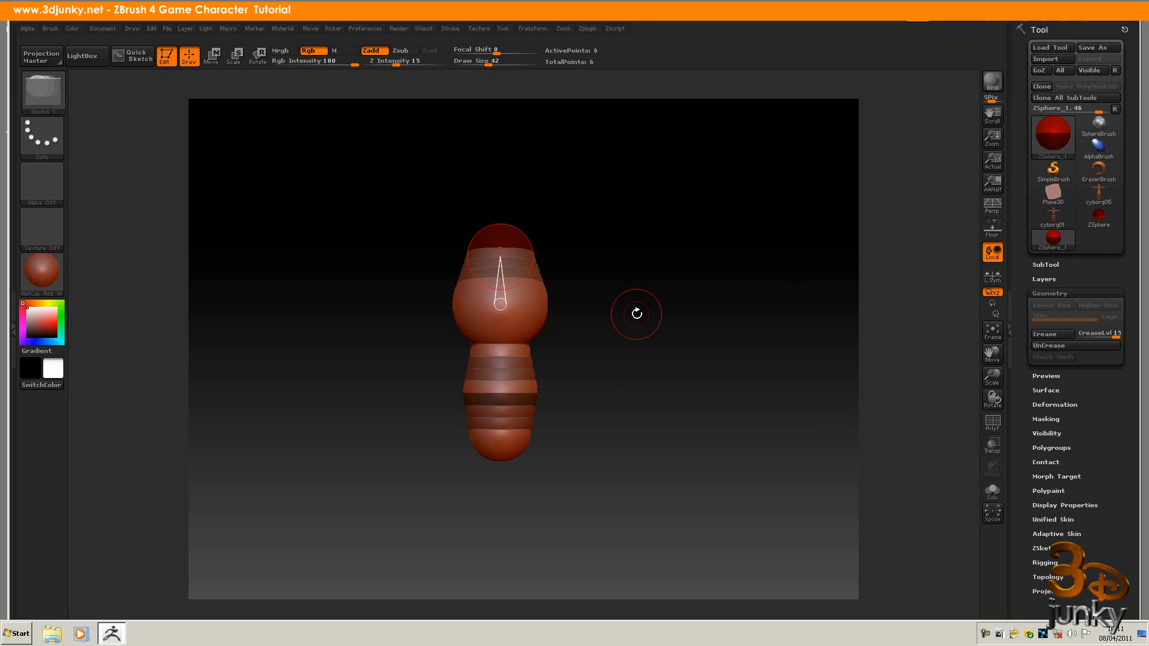
mouse_move(588, 311)
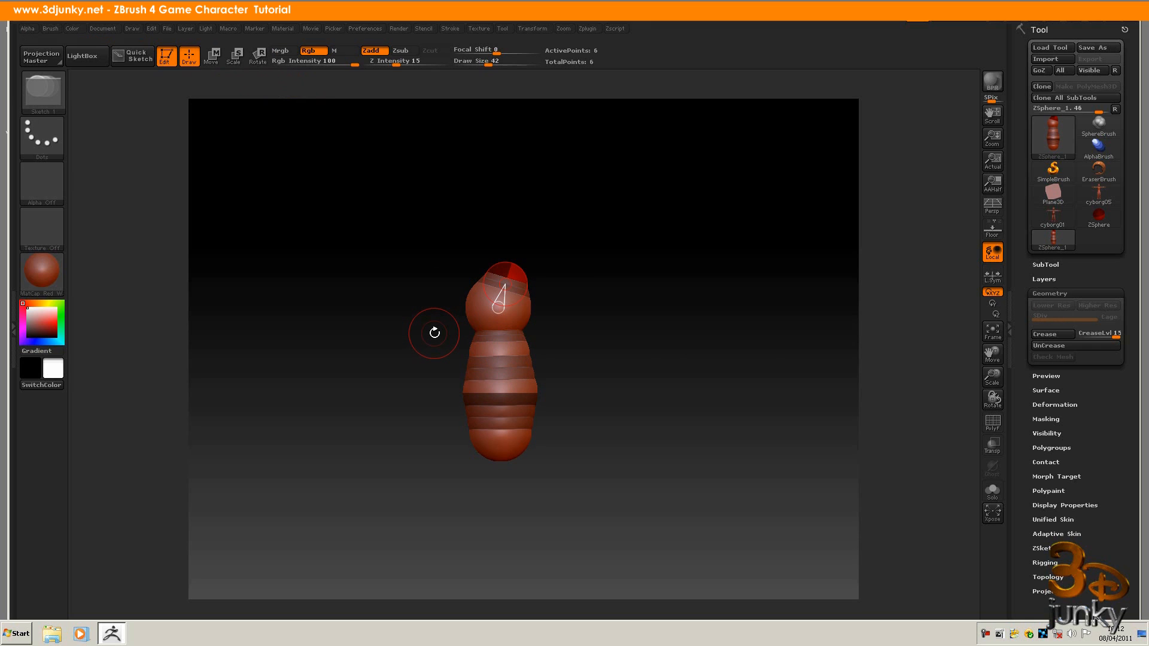
click(210, 55)
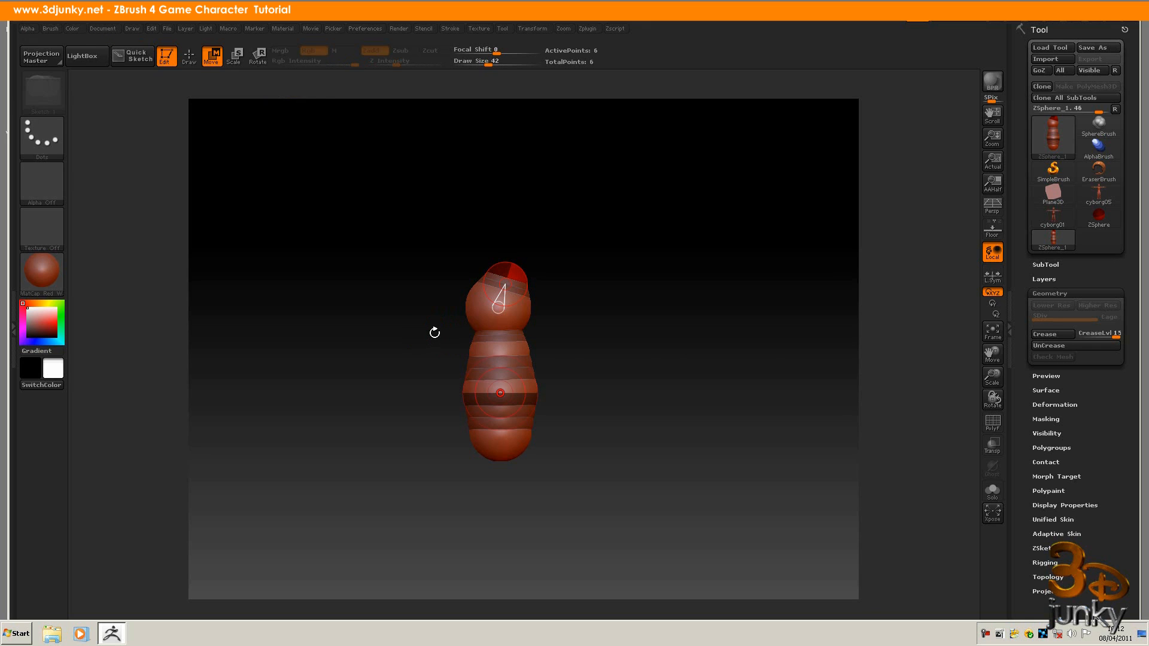
click(234, 56)
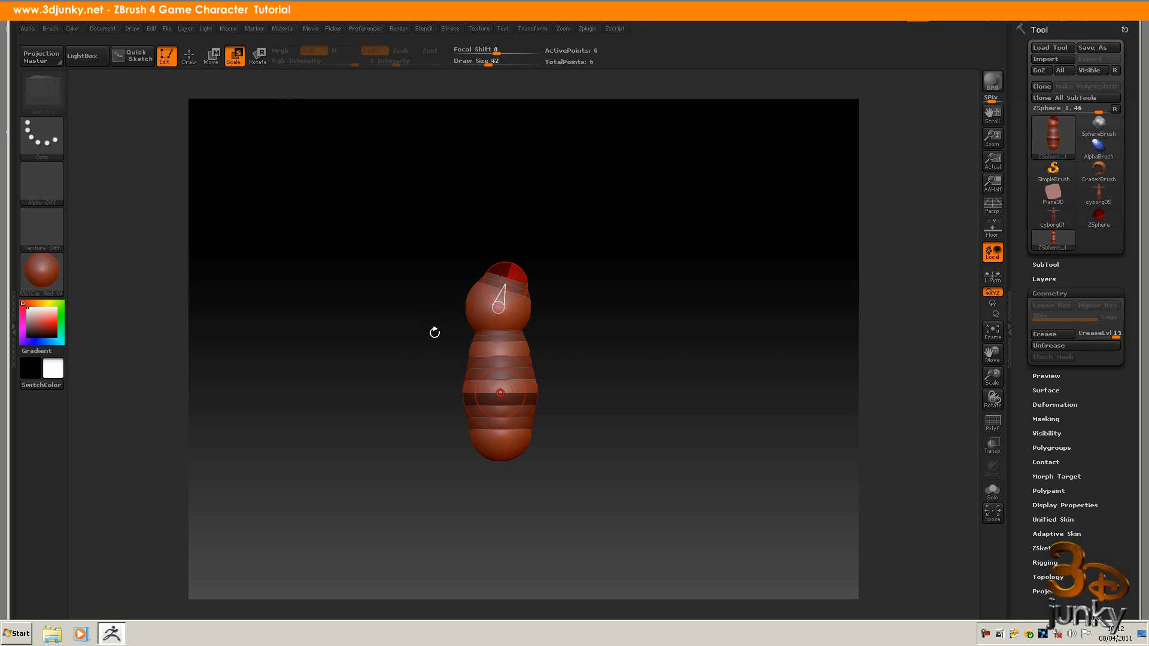
click(257, 56)
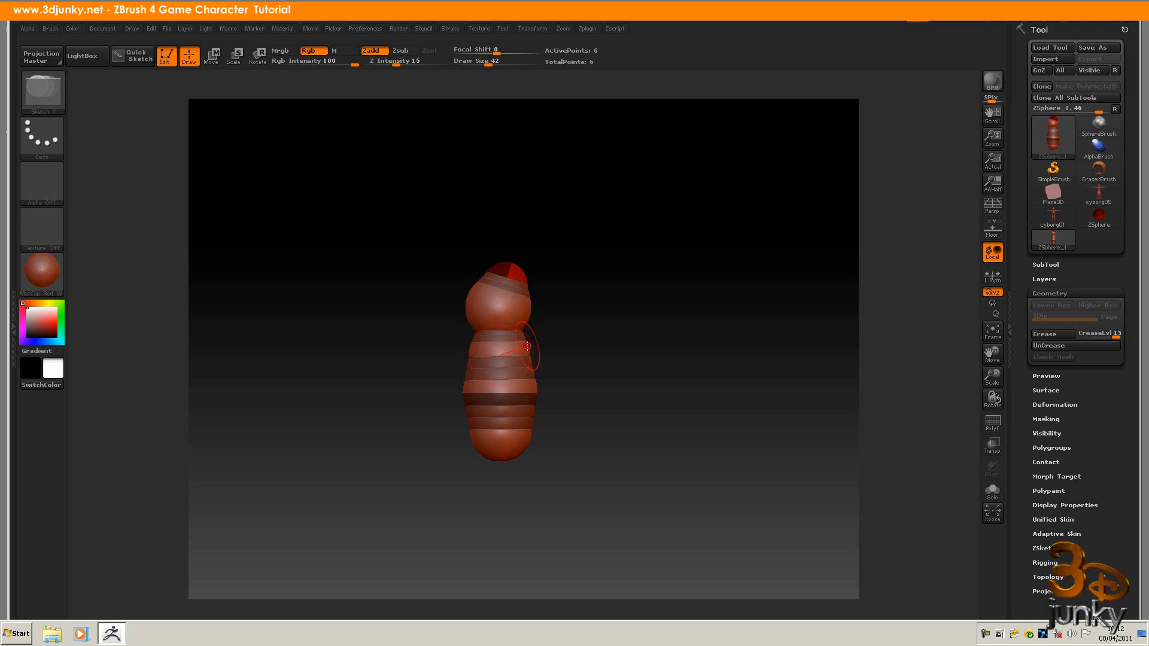
Step: Sprout a mirrored shoulder-and-arm chain of ZSpheres from the side of the upper torso
click(523, 346)
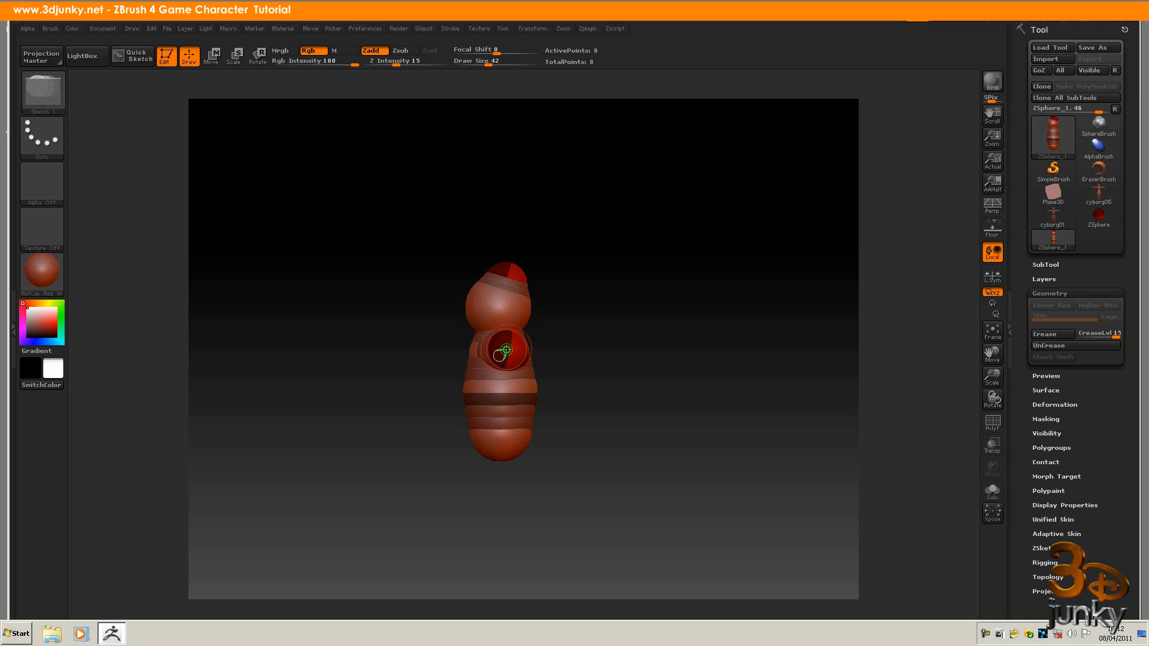
click(505, 350)
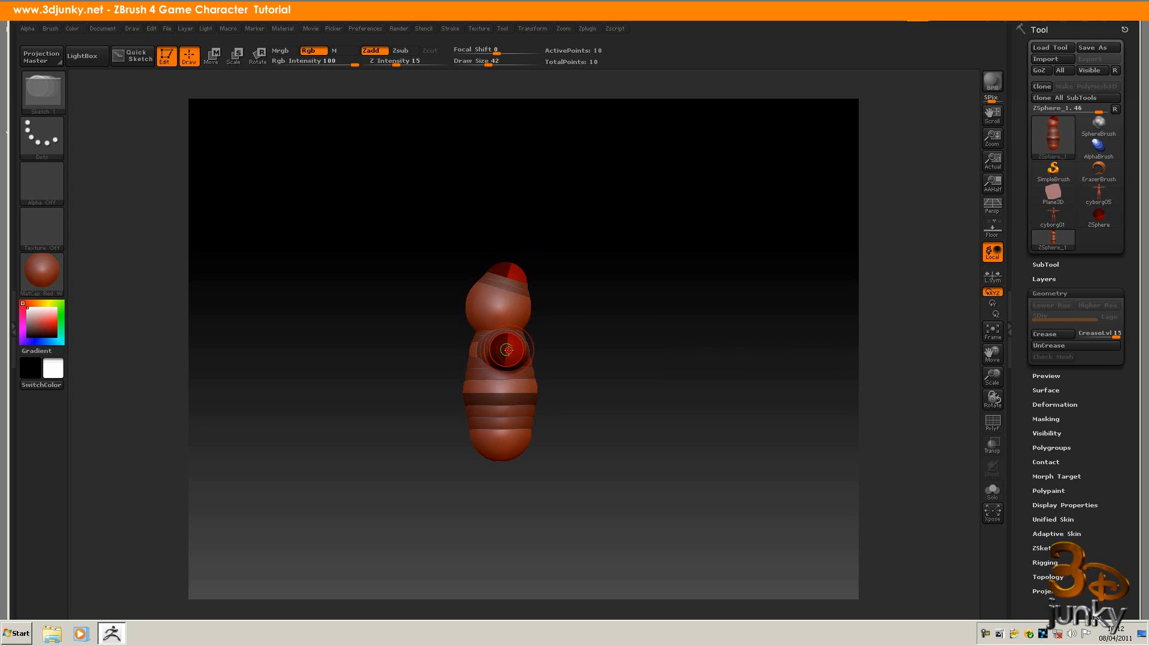
click(505, 349)
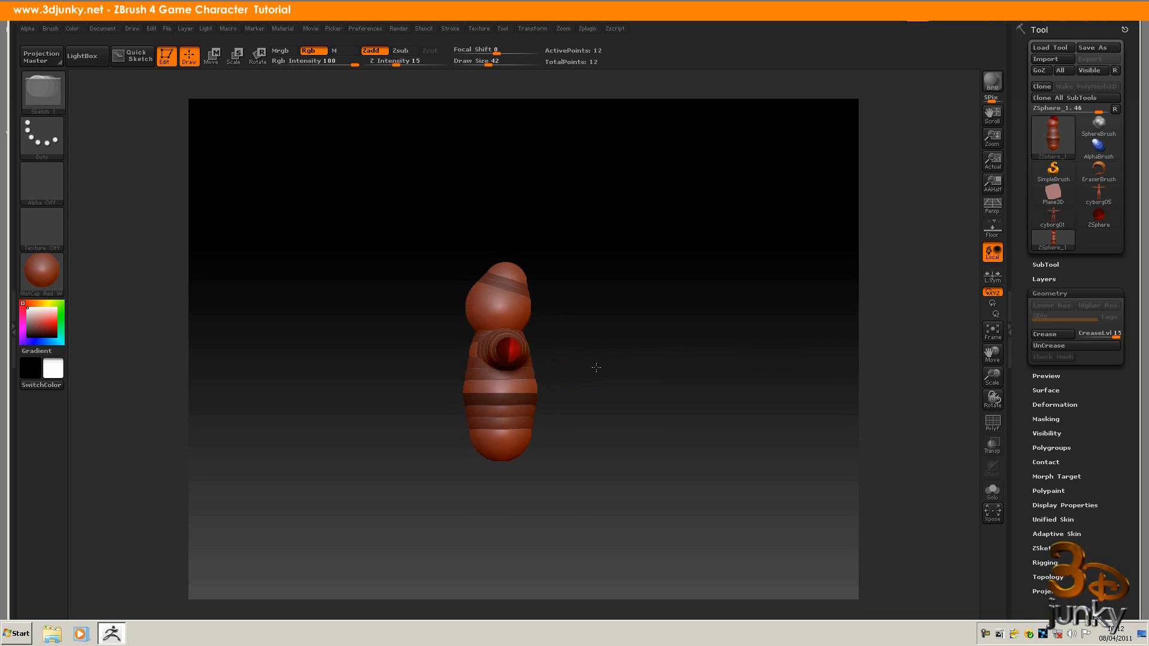
Step: Move the arm-end ZSpheres outward so both mirrored arms stretch into a horizontal T-pose
click(212, 55)
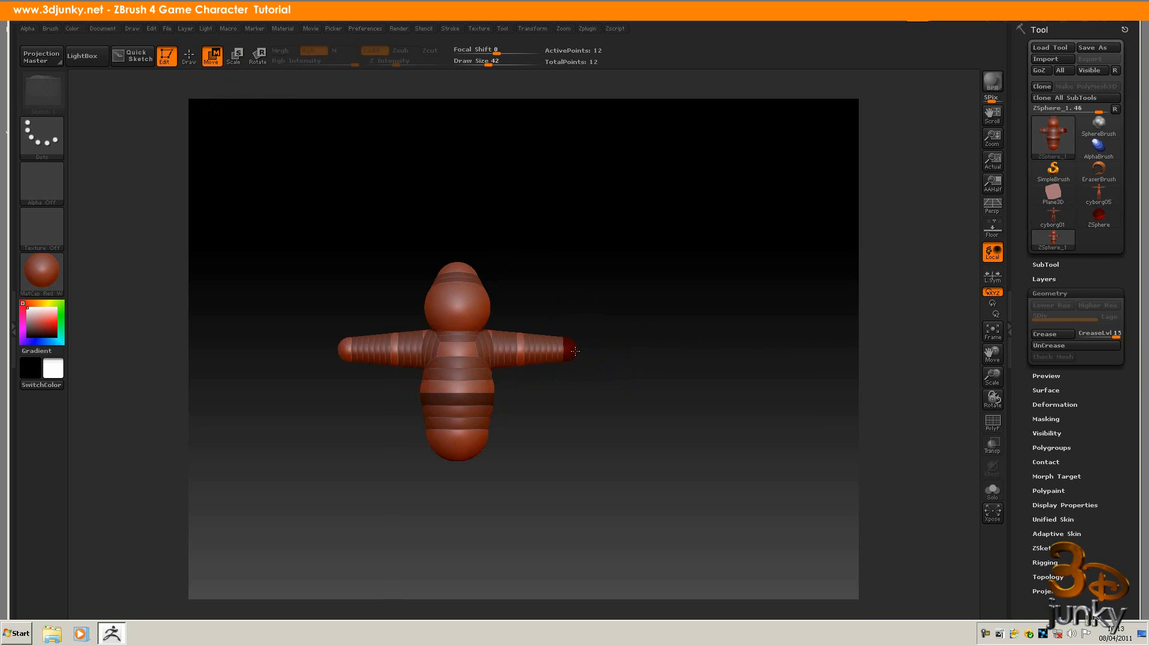
drag(575, 352, 645, 349)
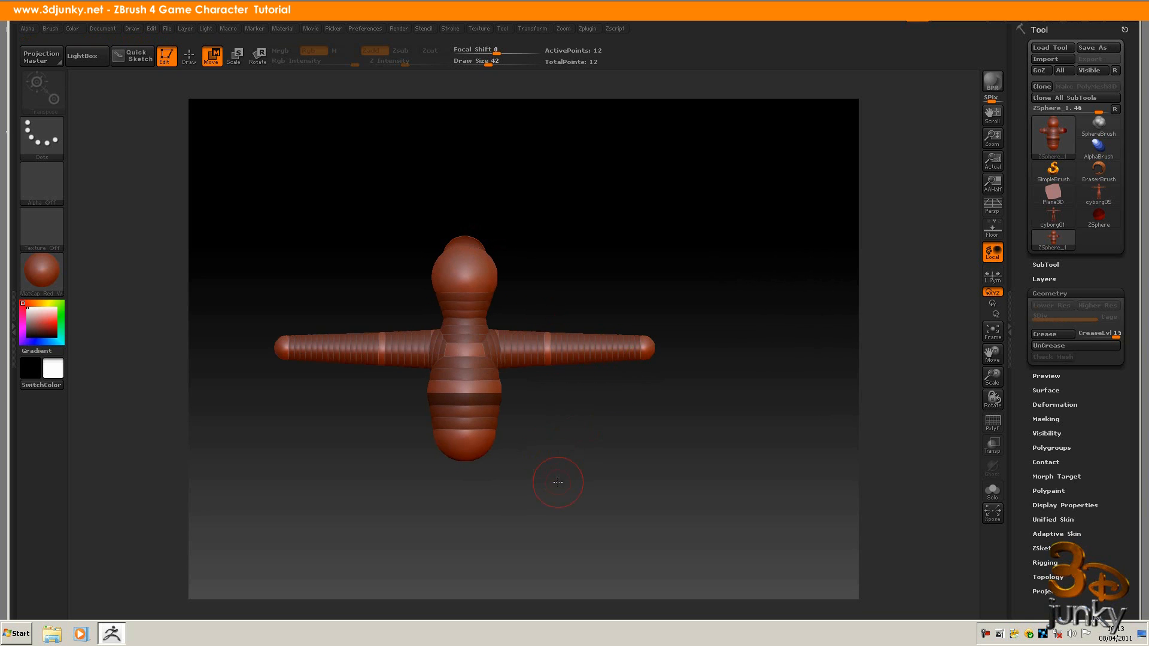
Step: Add a hip sphere at the torso base and mirrored leg spheres extending down beneath it
drag(557, 484, 461, 252)
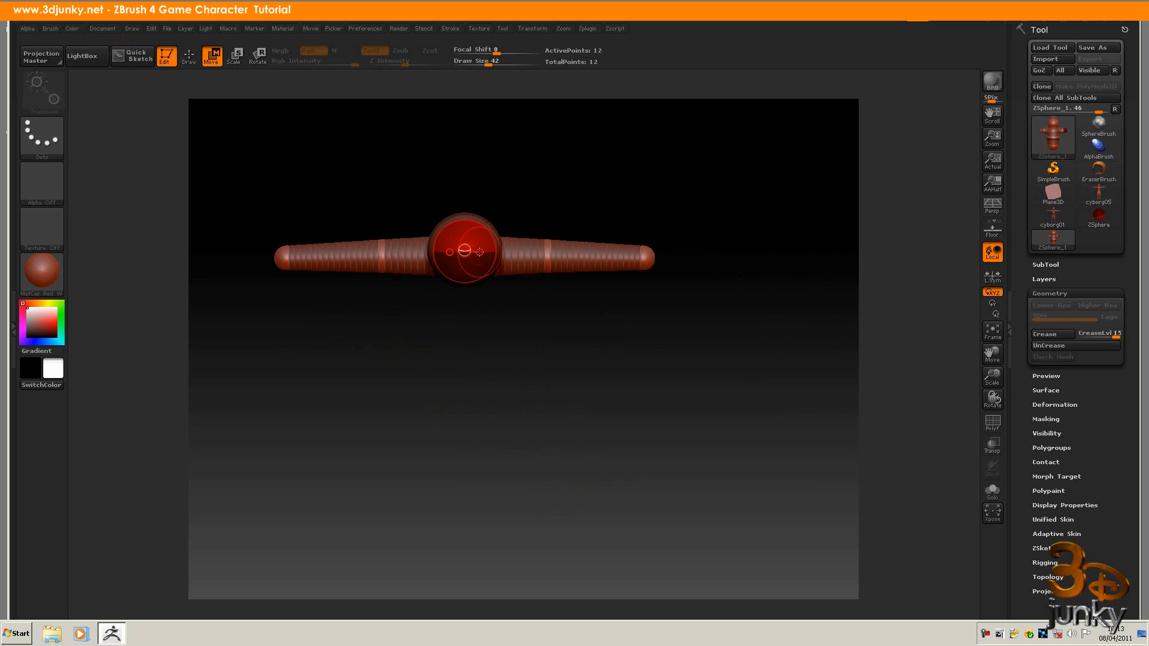
click(187, 56)
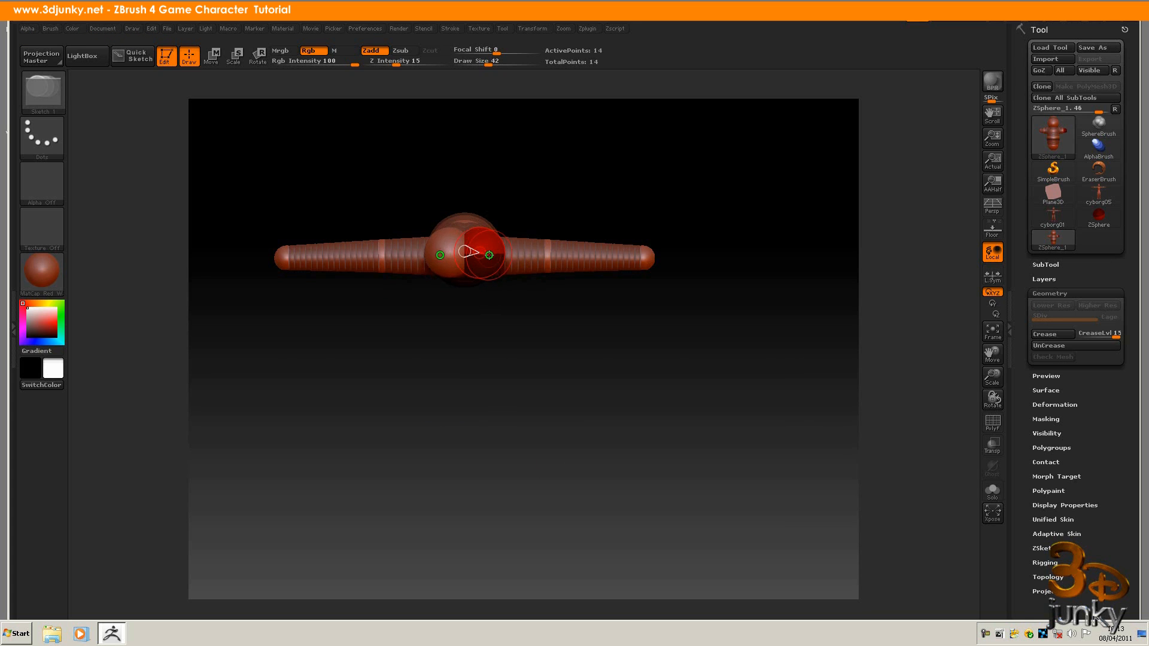
click(490, 255)
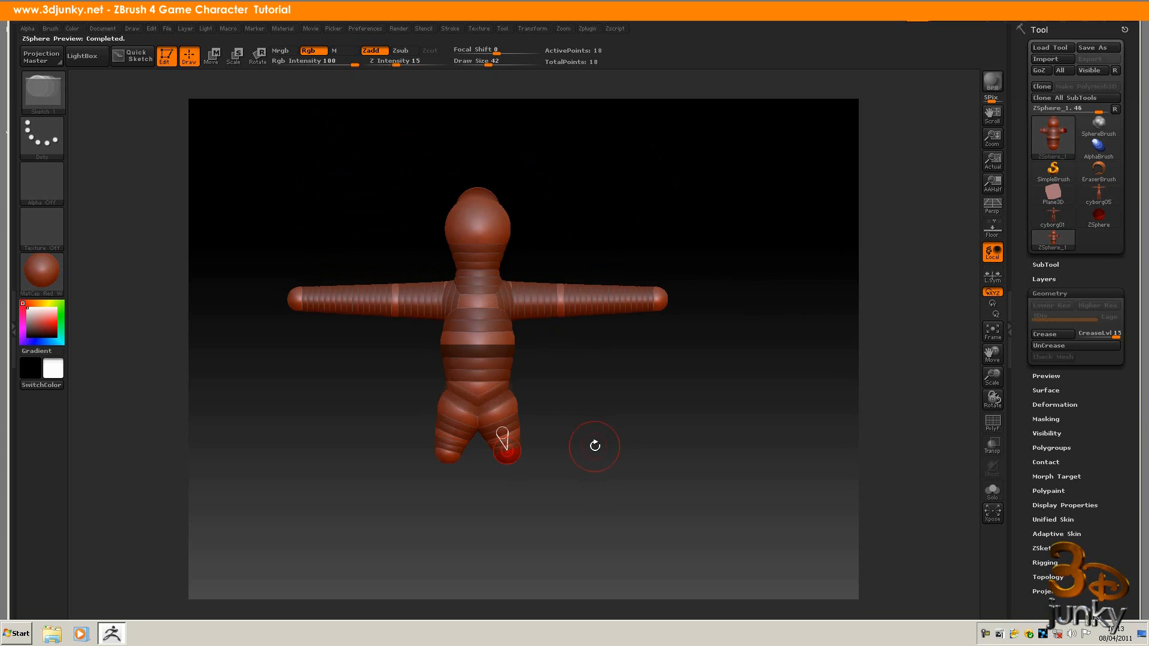
click(211, 56)
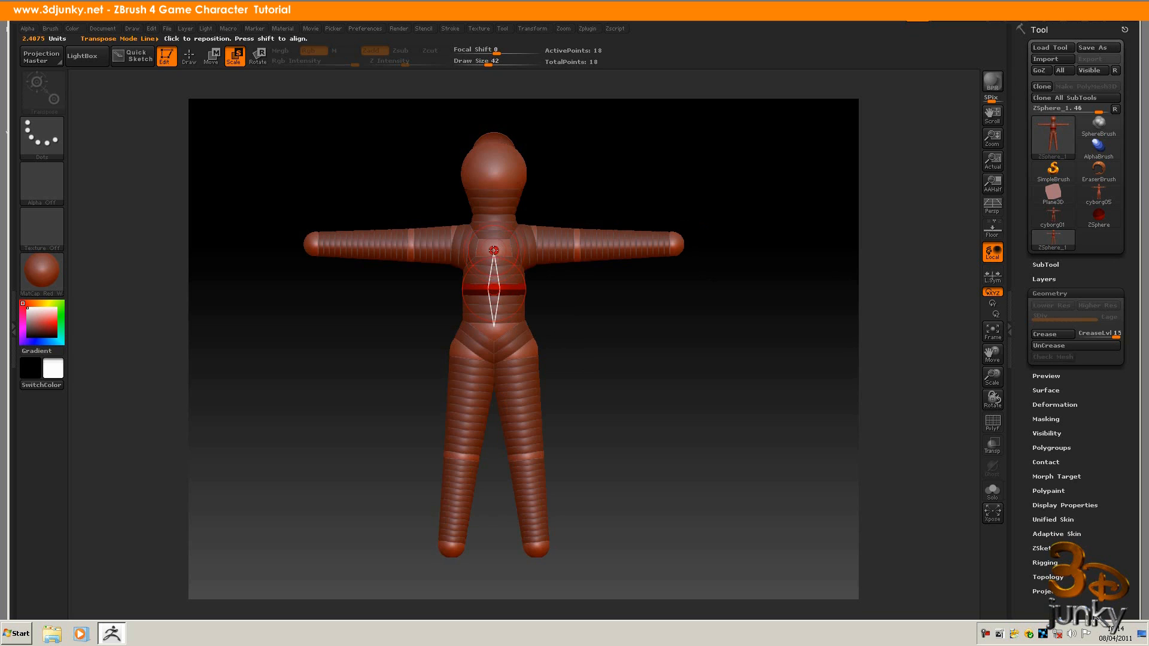
Step: Resize the chest sphere and refine the head with an extra ZSphere inside it
drag(496, 260, 506, 313)
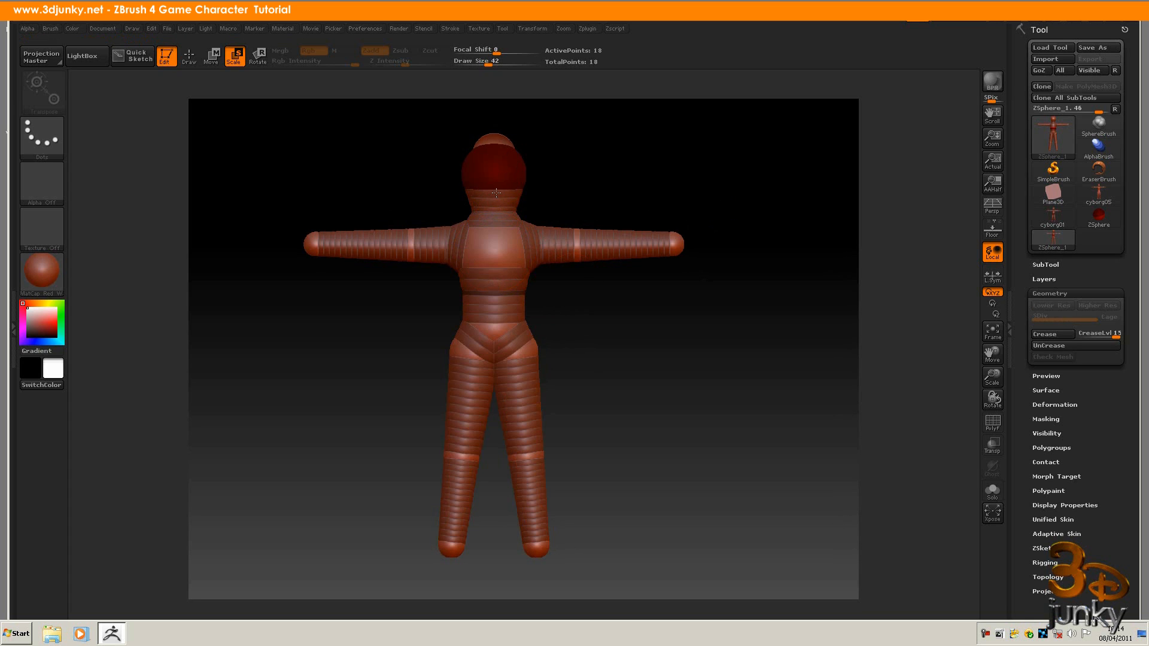
click(211, 56)
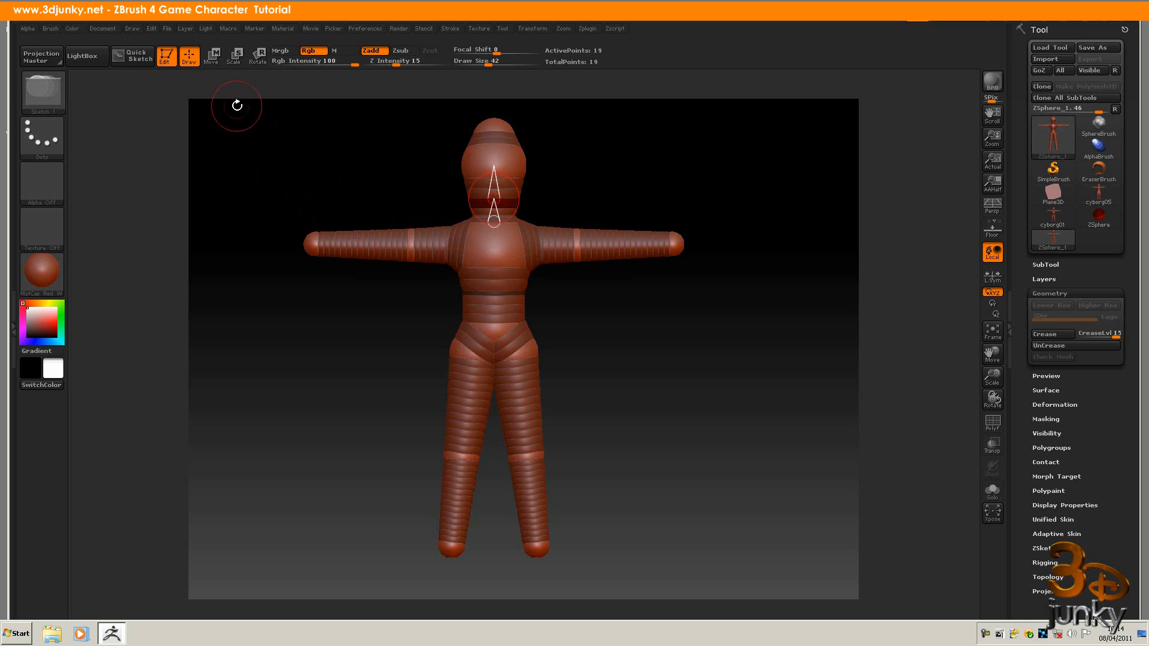
Step: Insert a neck ZSphere between head and chest and scale it to fit
click(232, 57)
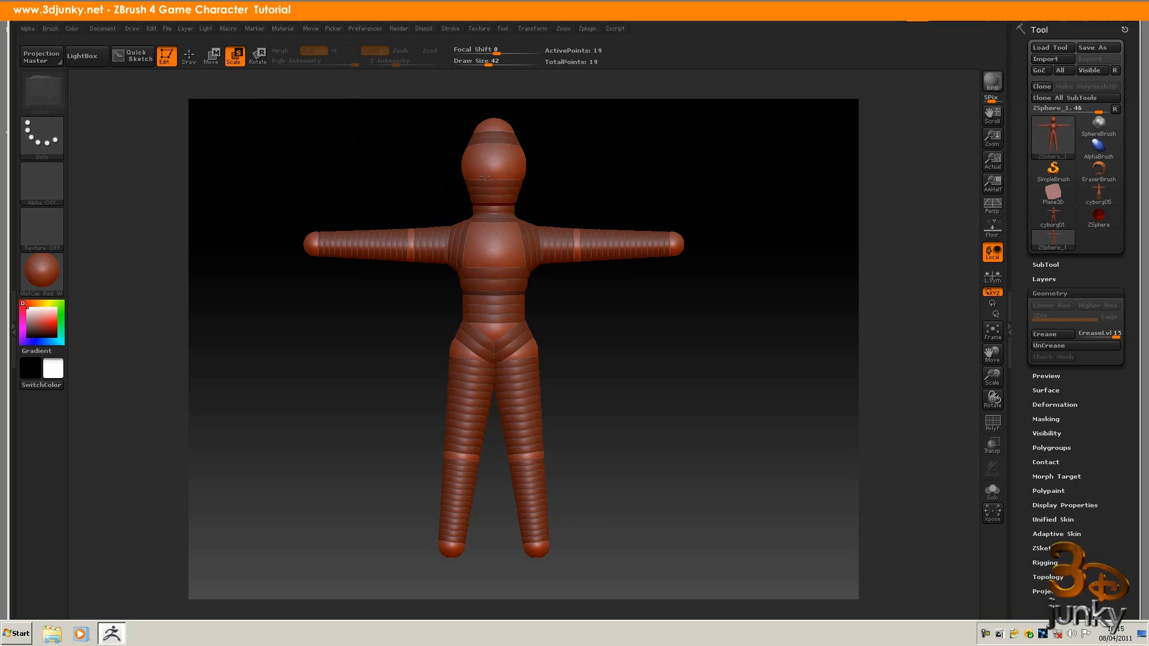
click(211, 56)
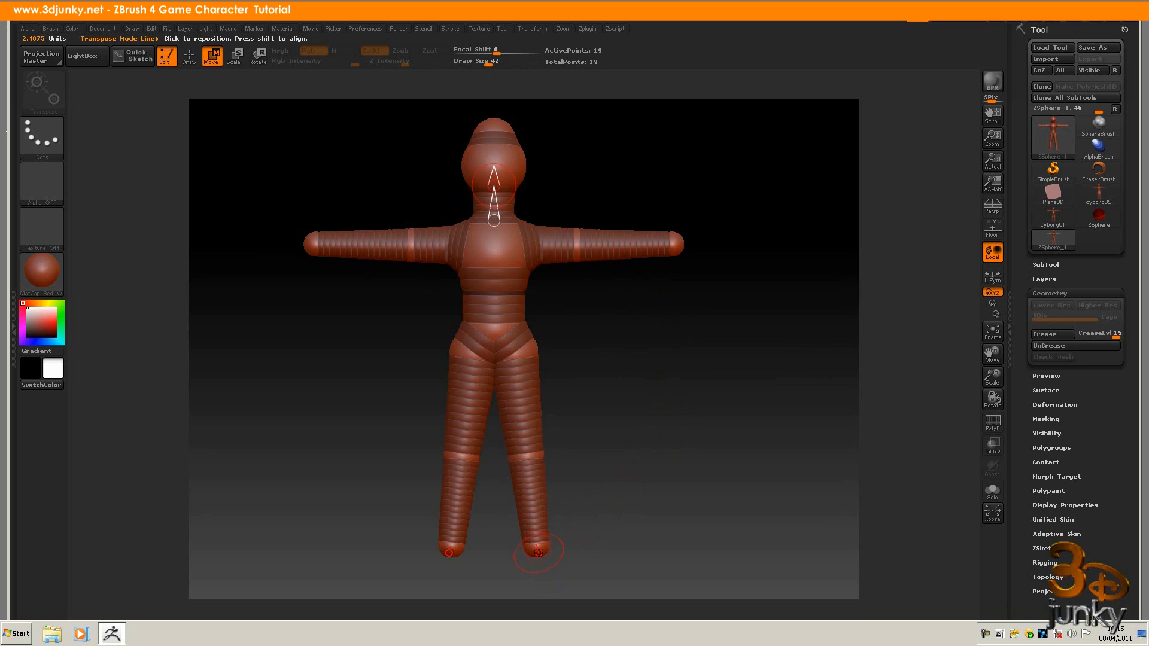
Step: Grow a hand sphere and a multi-segment thumb from the arm end, then inspect it in the Adaptive Skin preview
click(187, 55)
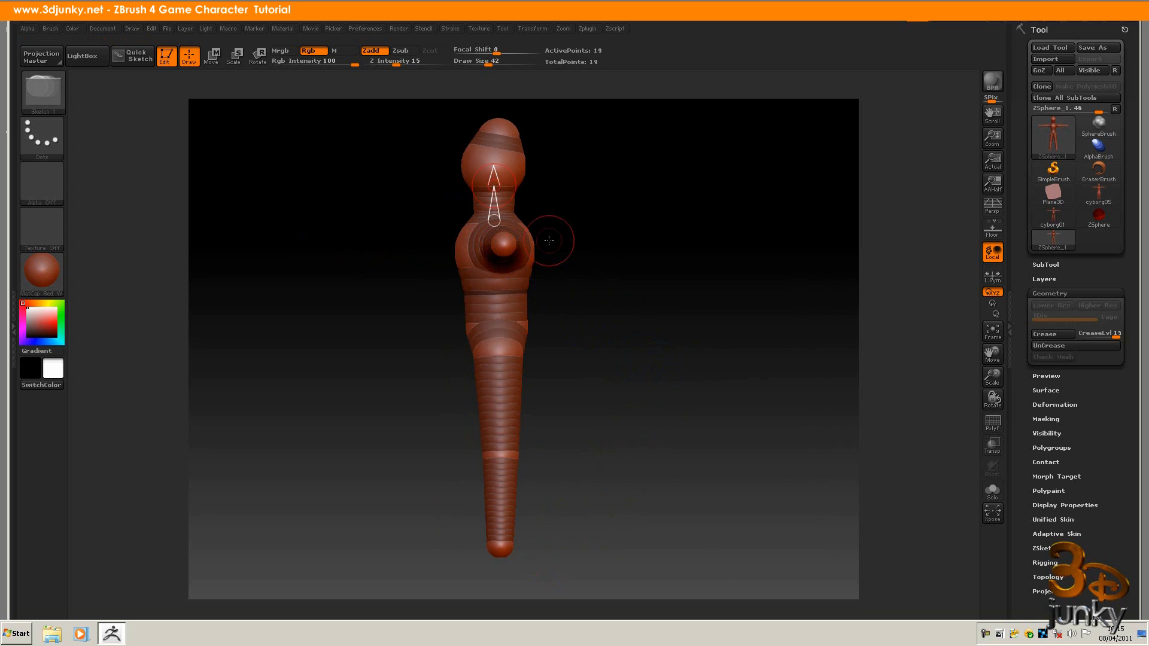
click(502, 245)
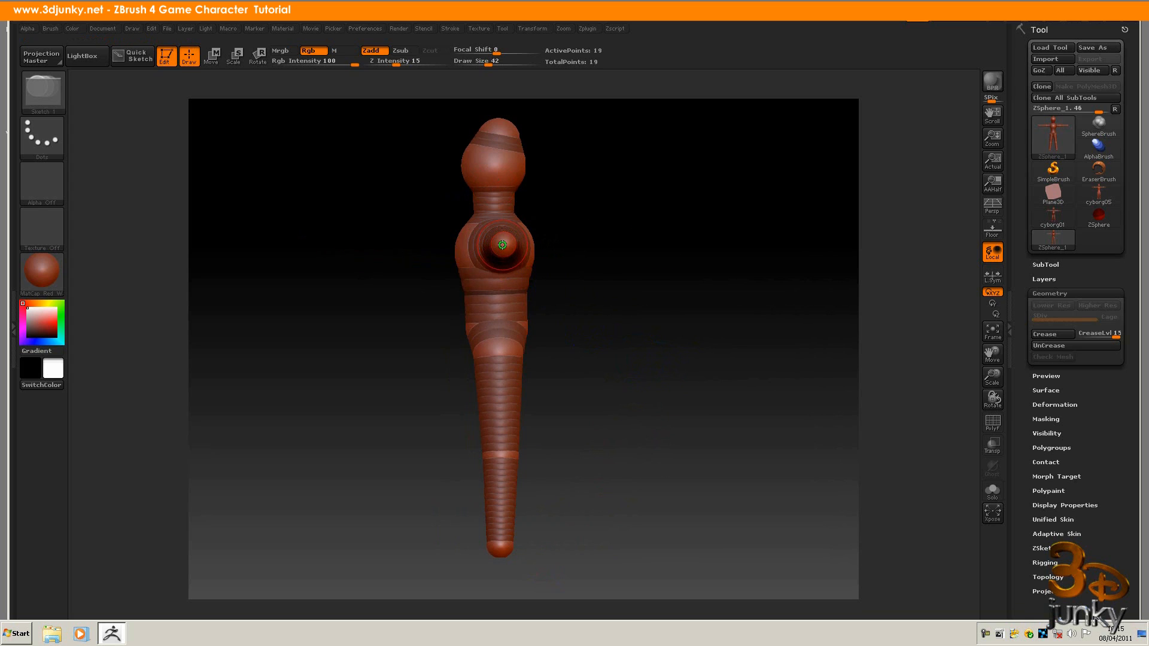
click(502, 245)
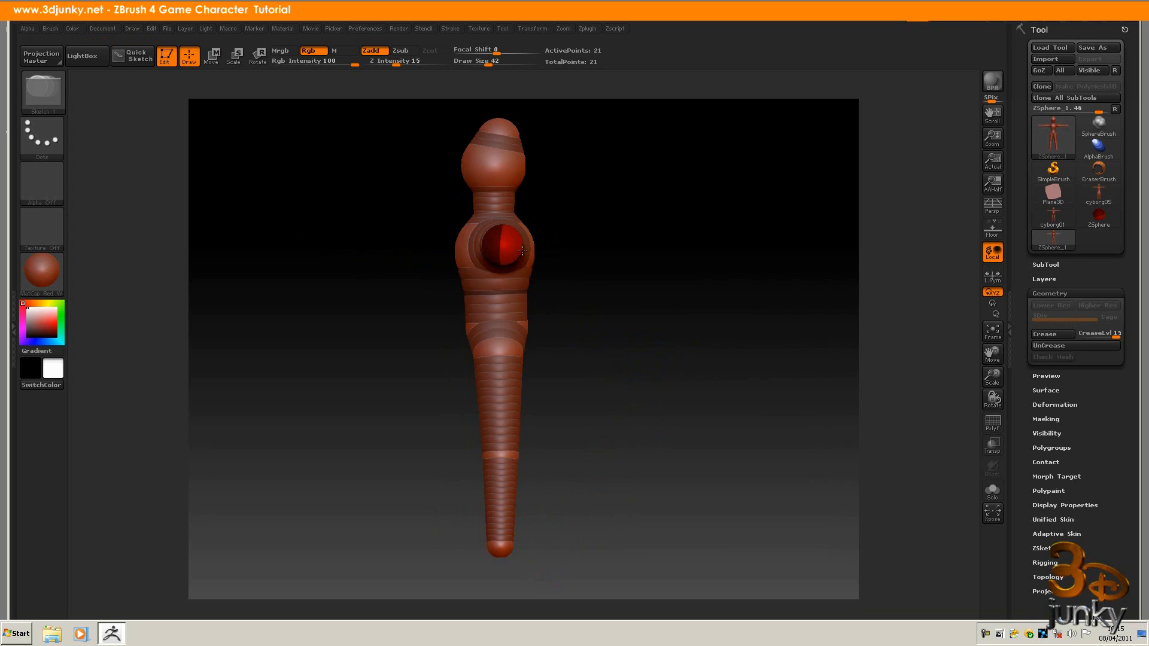
click(506, 247)
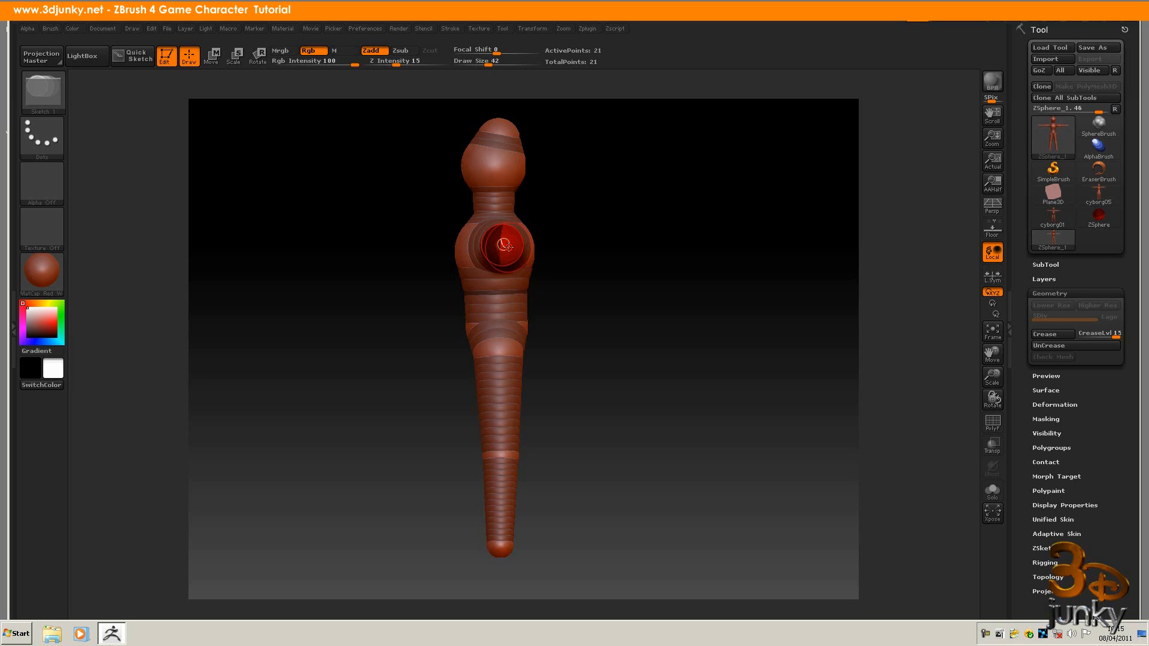
click(506, 246)
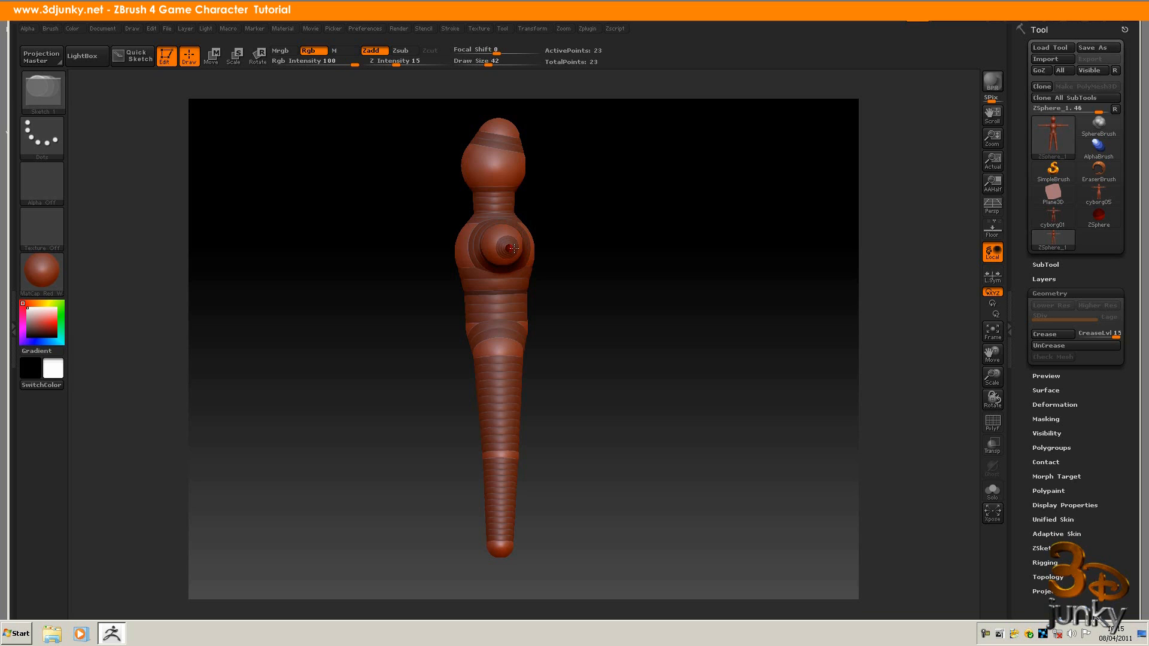
click(512, 248)
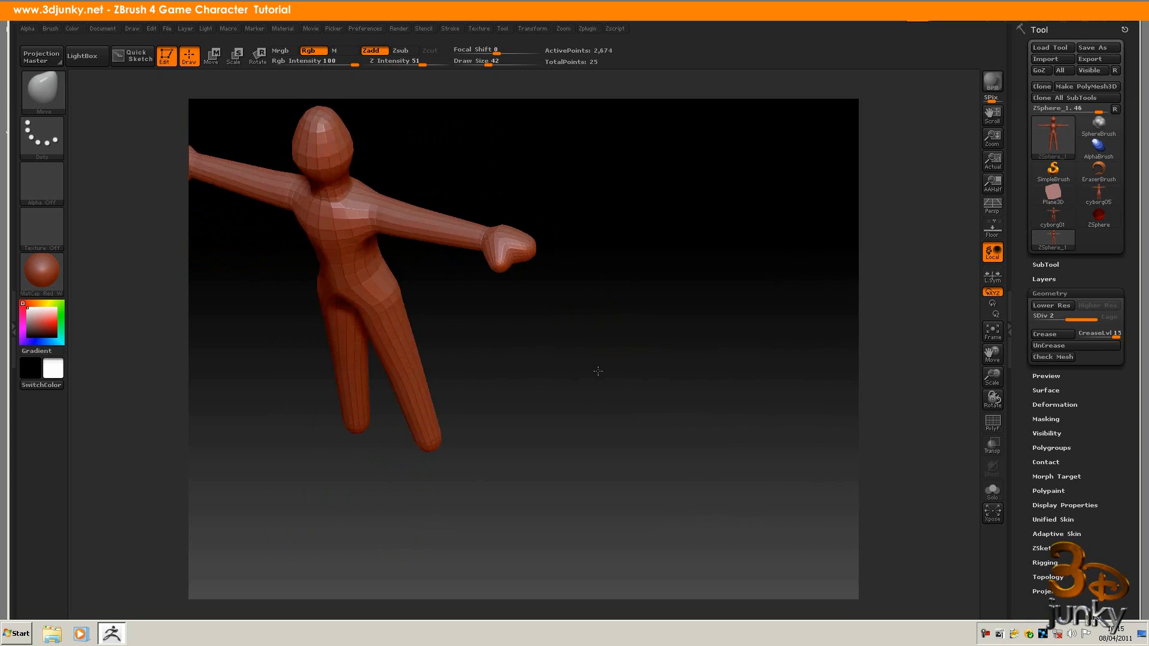
drag(597, 369, 499, 225)
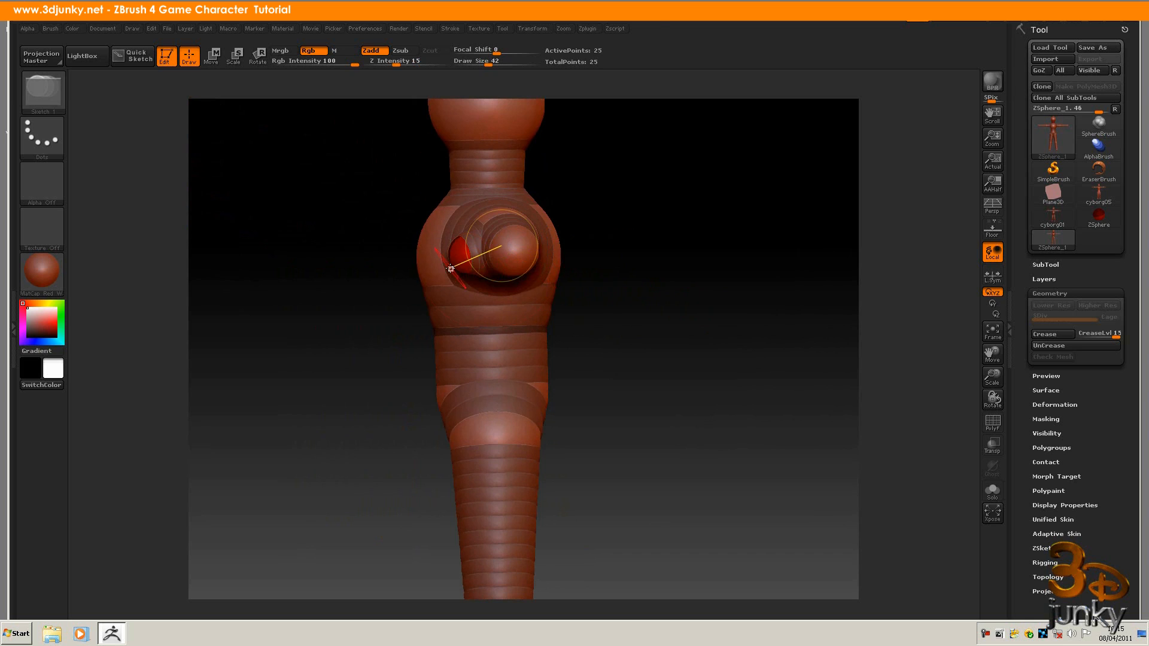
Step: Lower the Draw Size and add two finger ZSpheres to the hand, inspecting the skinned result
key(s)
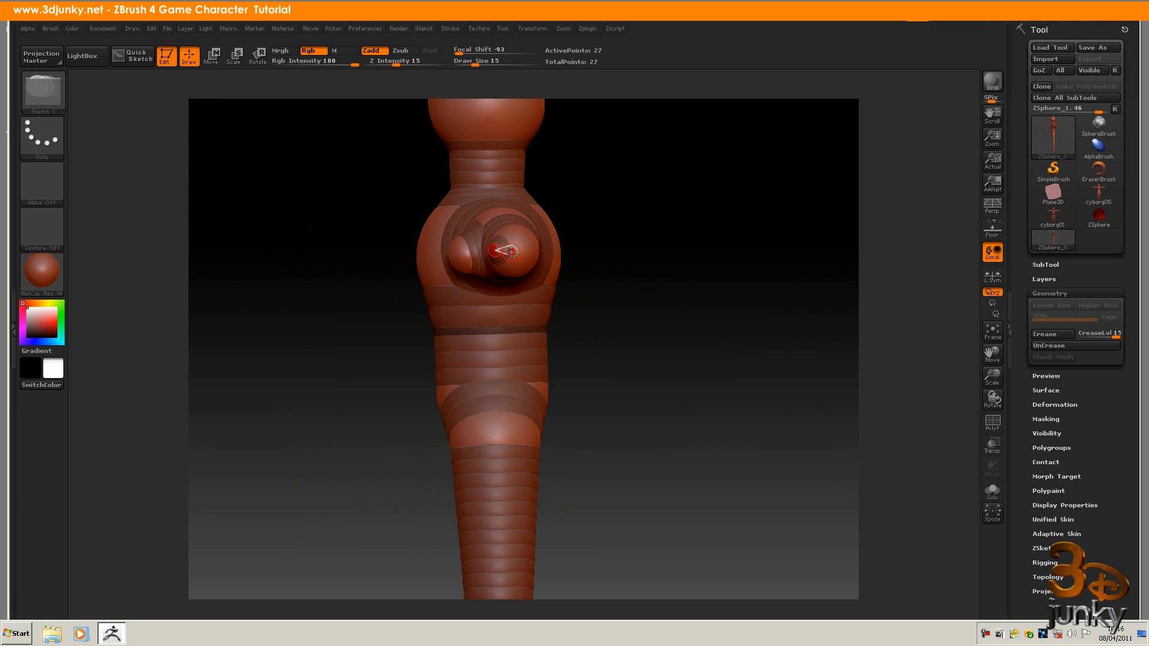
click(520, 255)
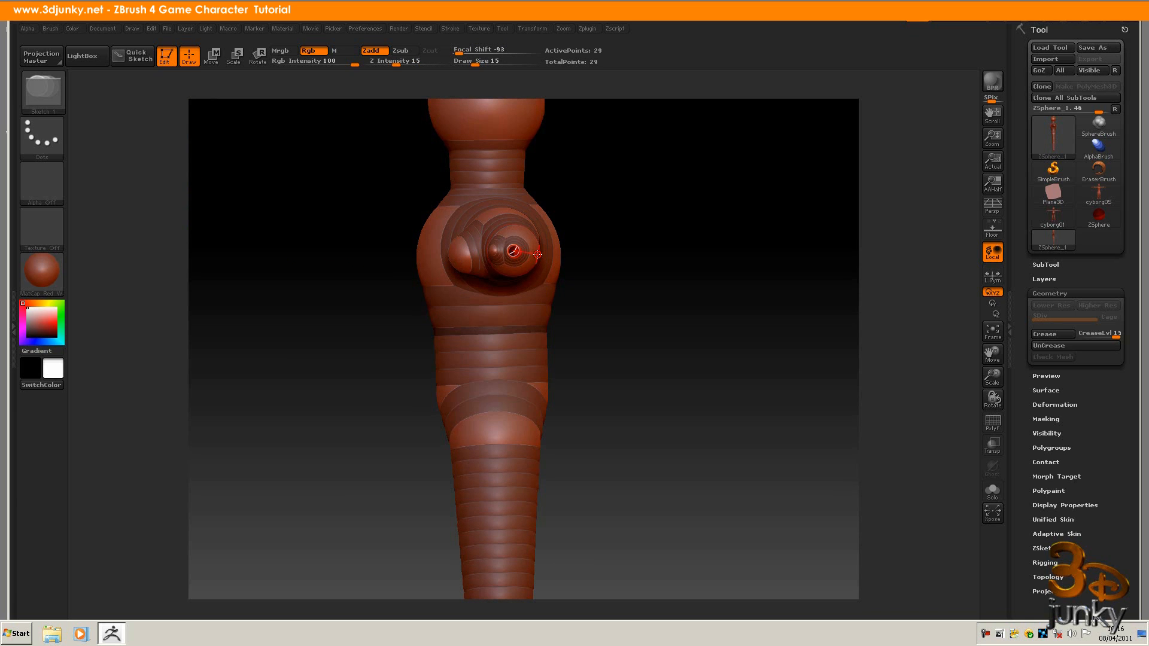
click(520, 252)
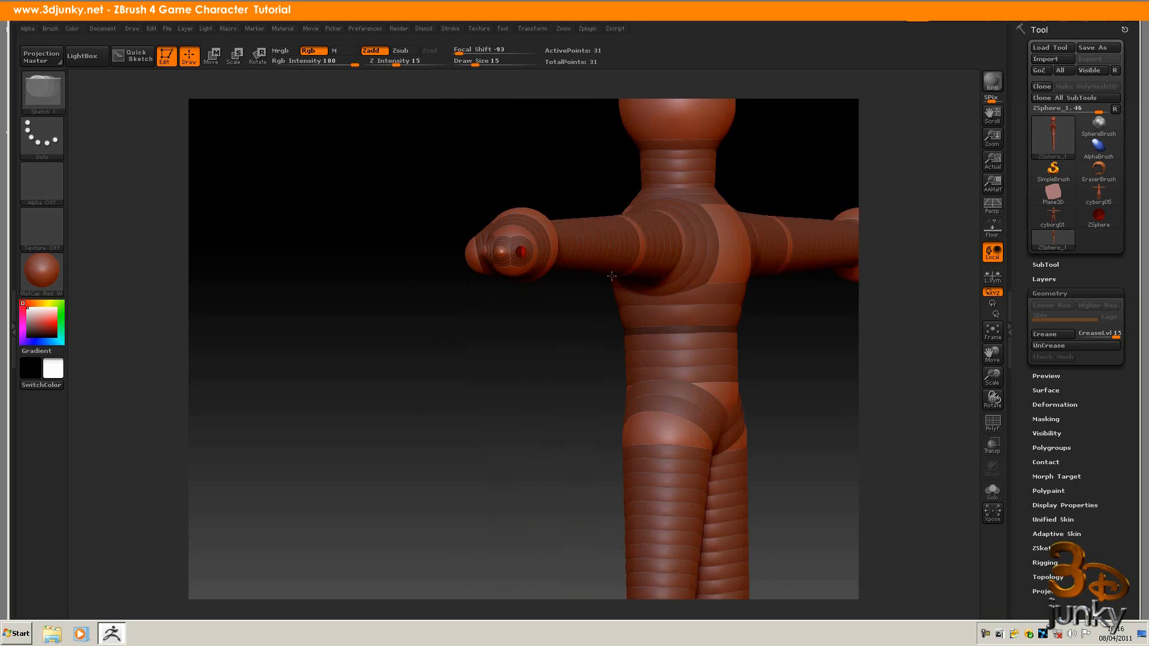
drag(611, 277, 535, 253)
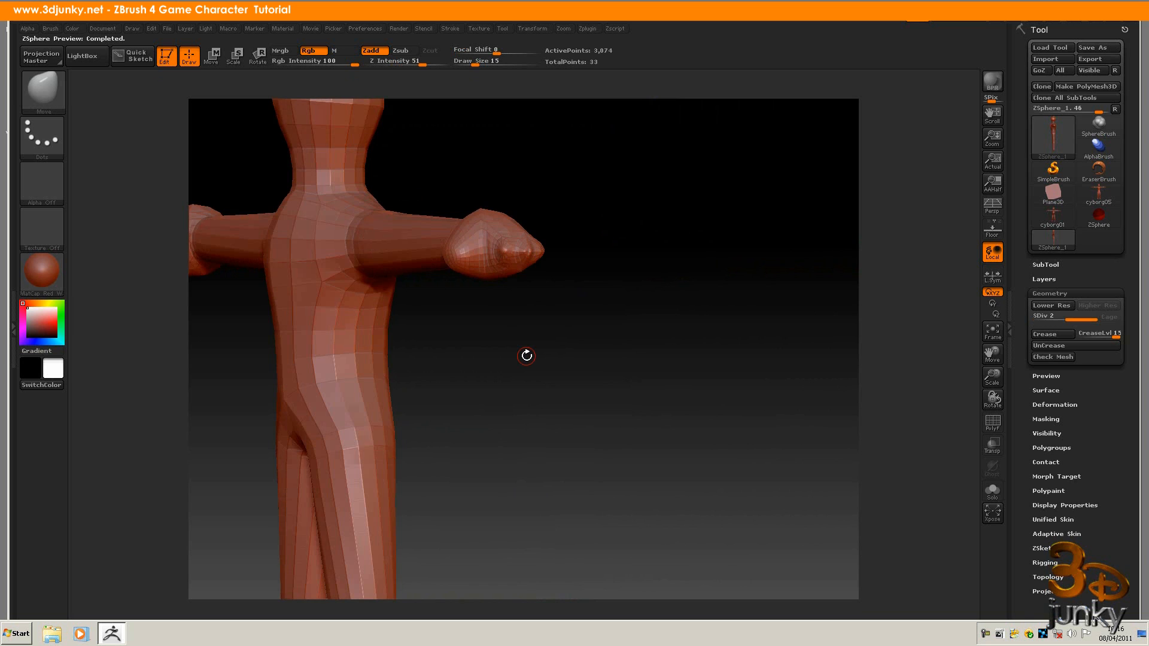
drag(525, 356, 554, 363)
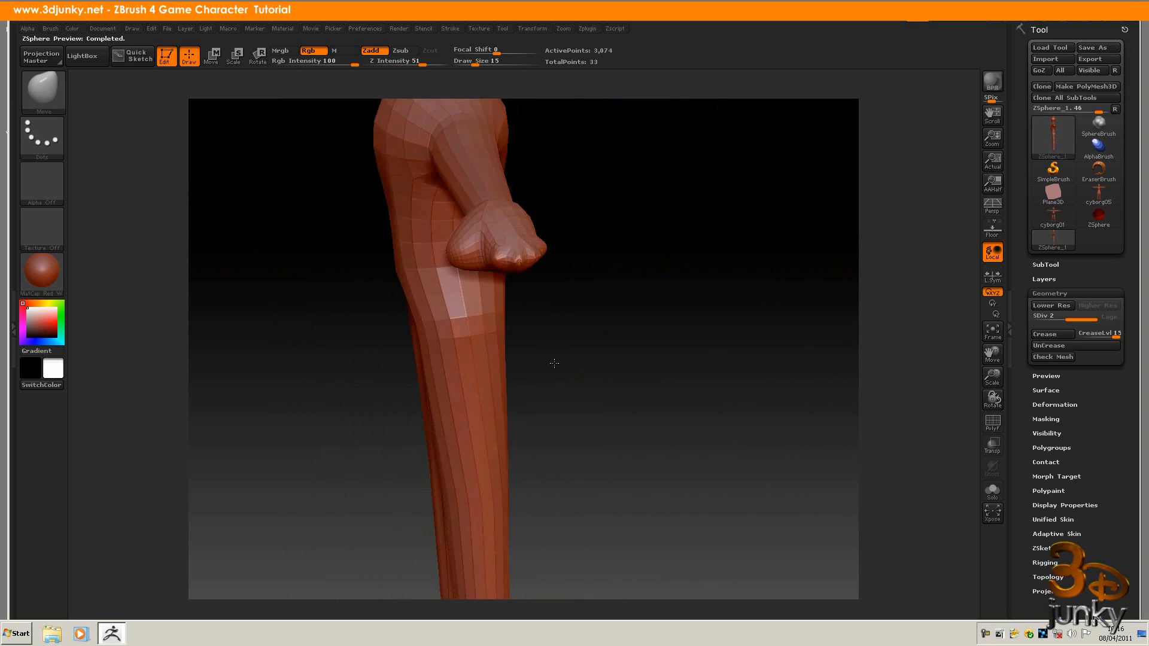